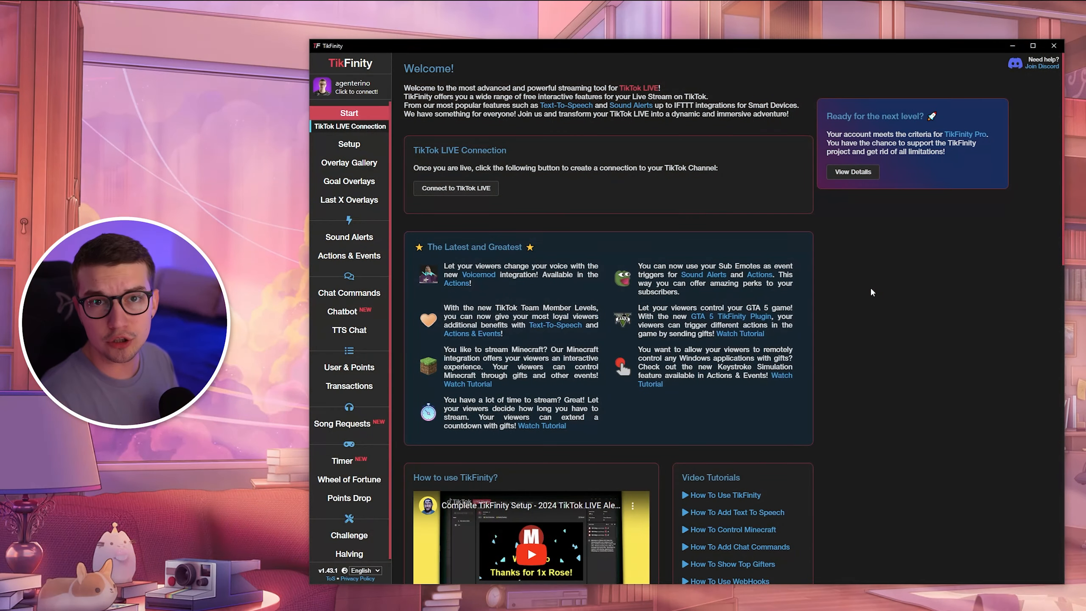
pyautogui.moveTo(349, 292)
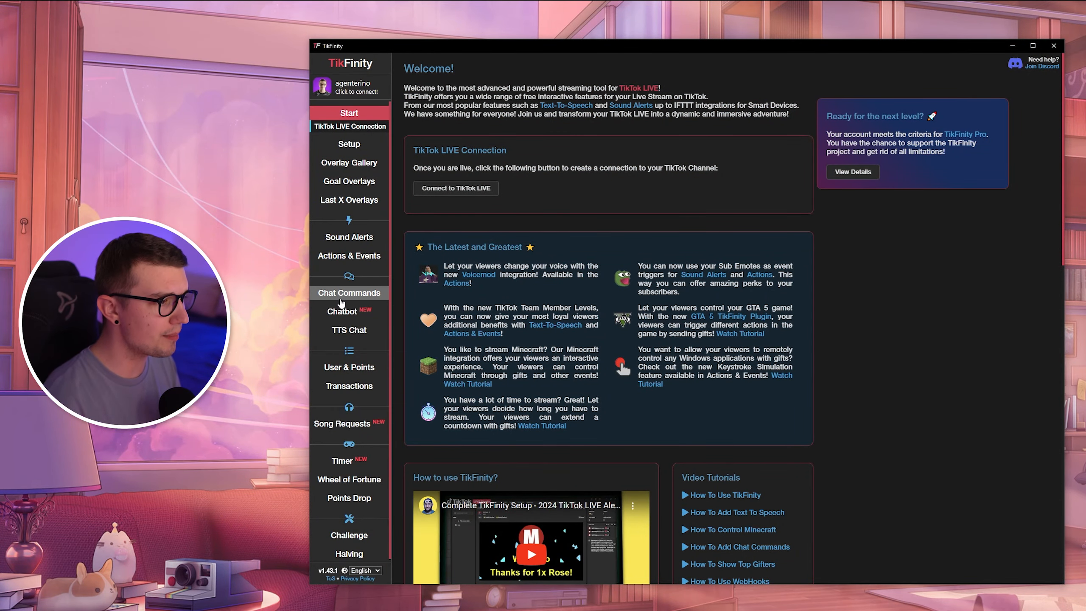
# - Open the Chatbot page and scroll through its message log and reply snippets
pyautogui.click(342, 310)
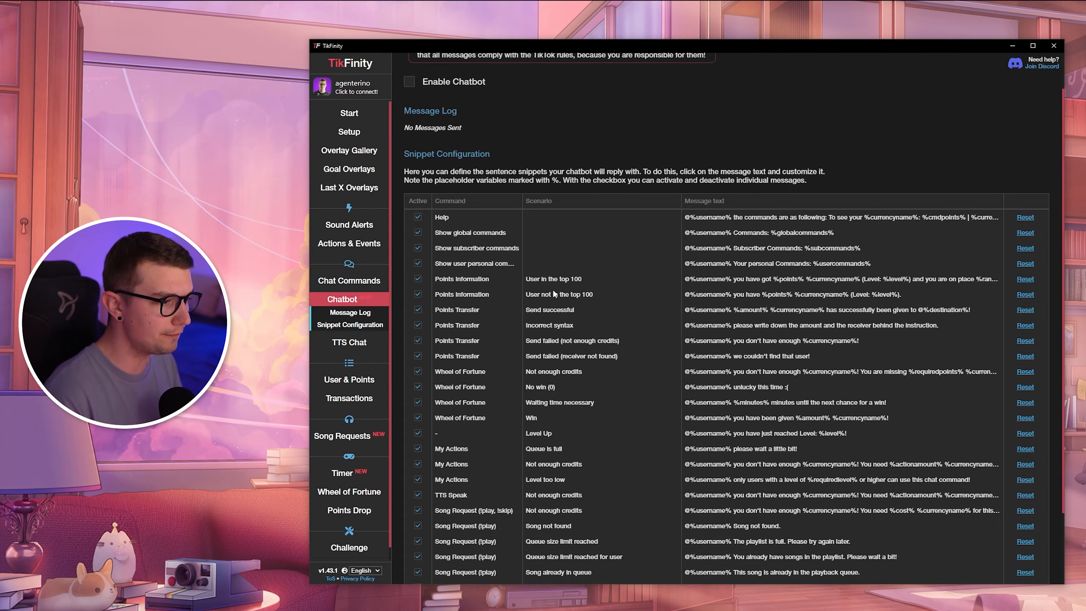
pyautogui.scroll(-3)
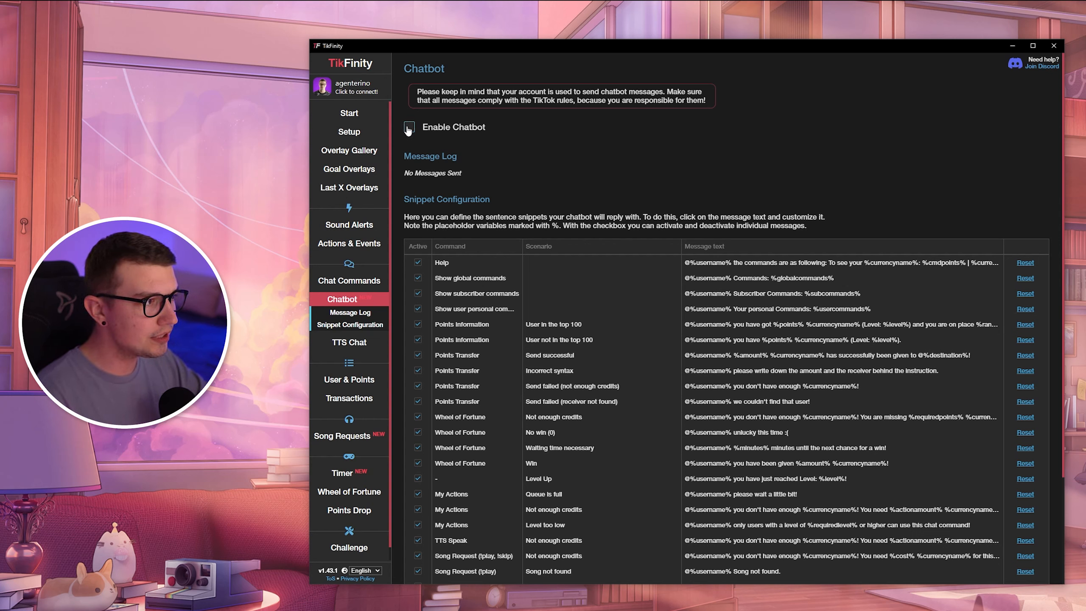
# - Switch the chatbot on with the Enable Chatbot checkbox
pyautogui.click(408, 126)
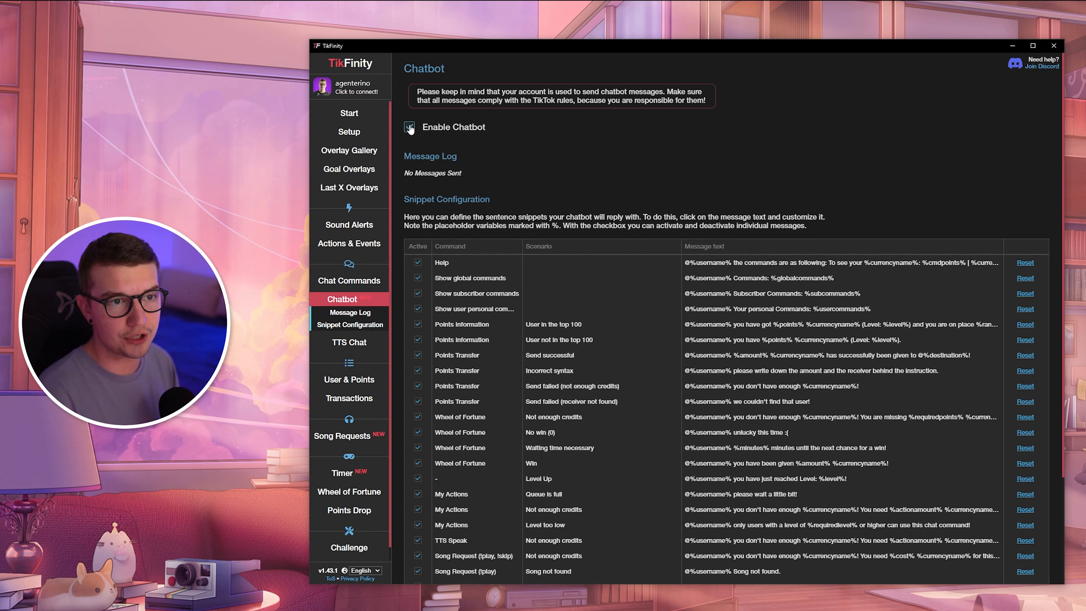
pyautogui.click(410, 127)
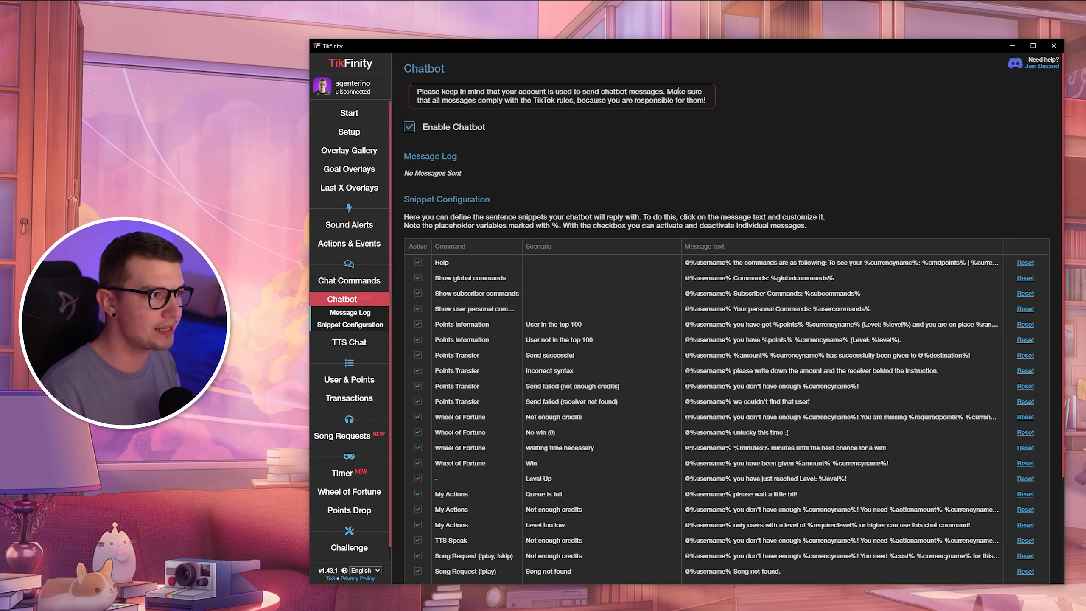
pyautogui.moveTo(766, 148)
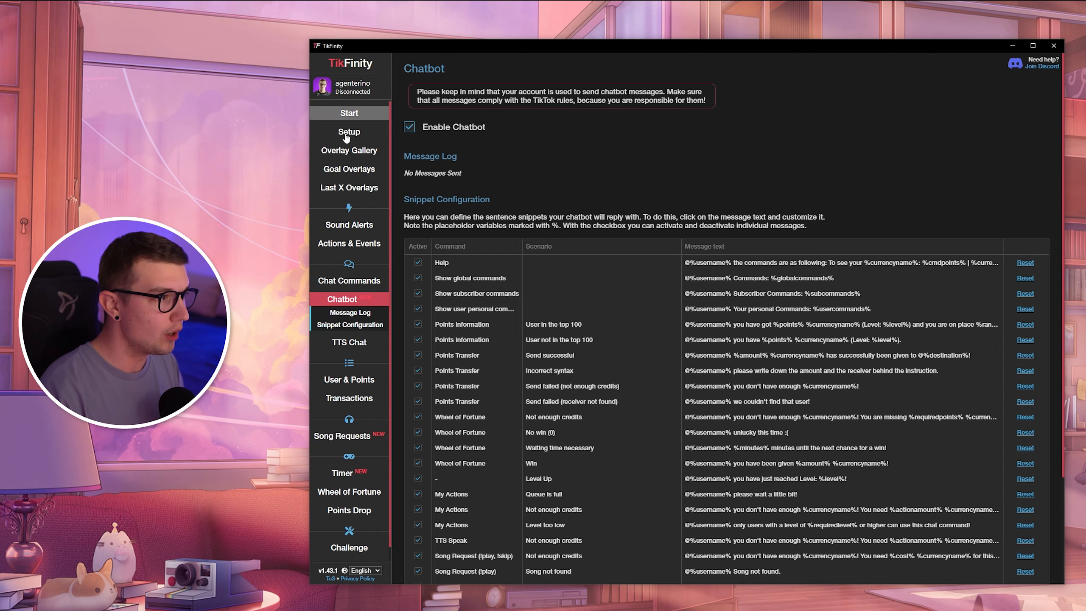
pyautogui.moveTo(349, 280)
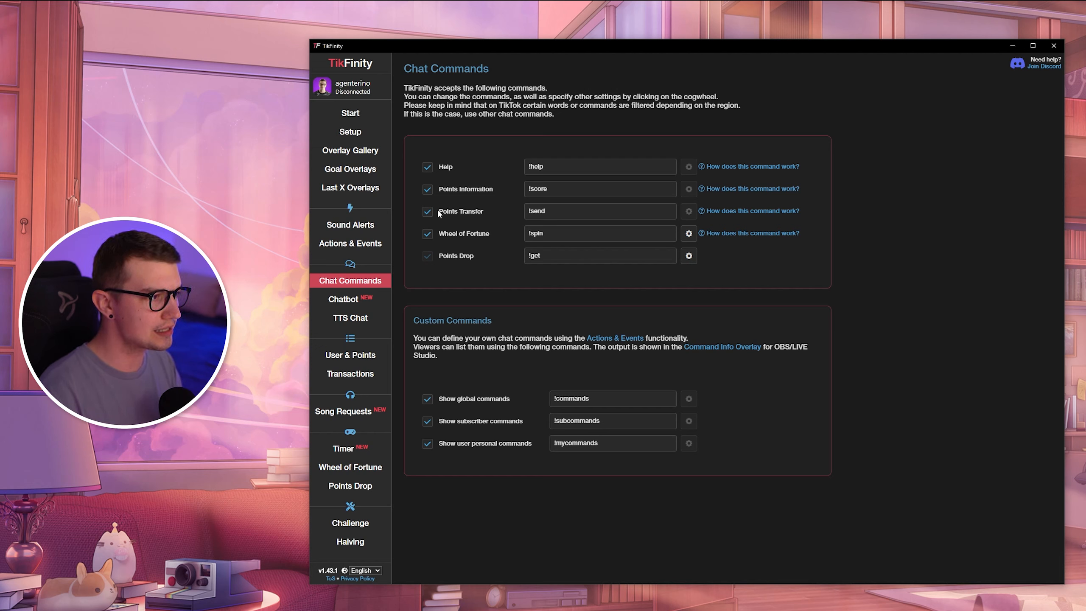
pyautogui.moveTo(773, 257)
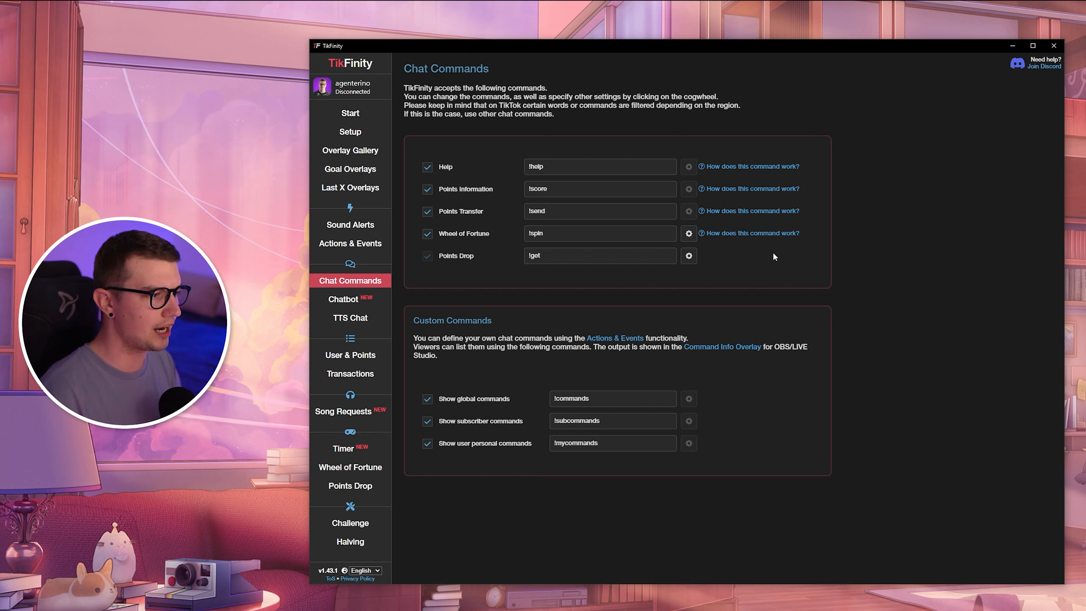
pyautogui.moveTo(891, 302)
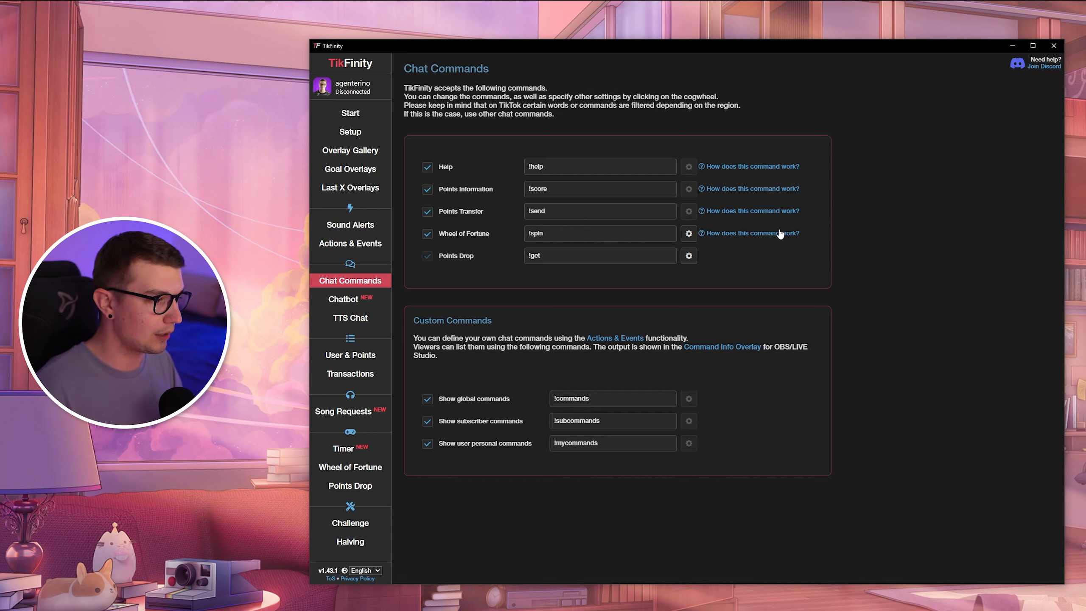
pyautogui.moveTo(619, 274)
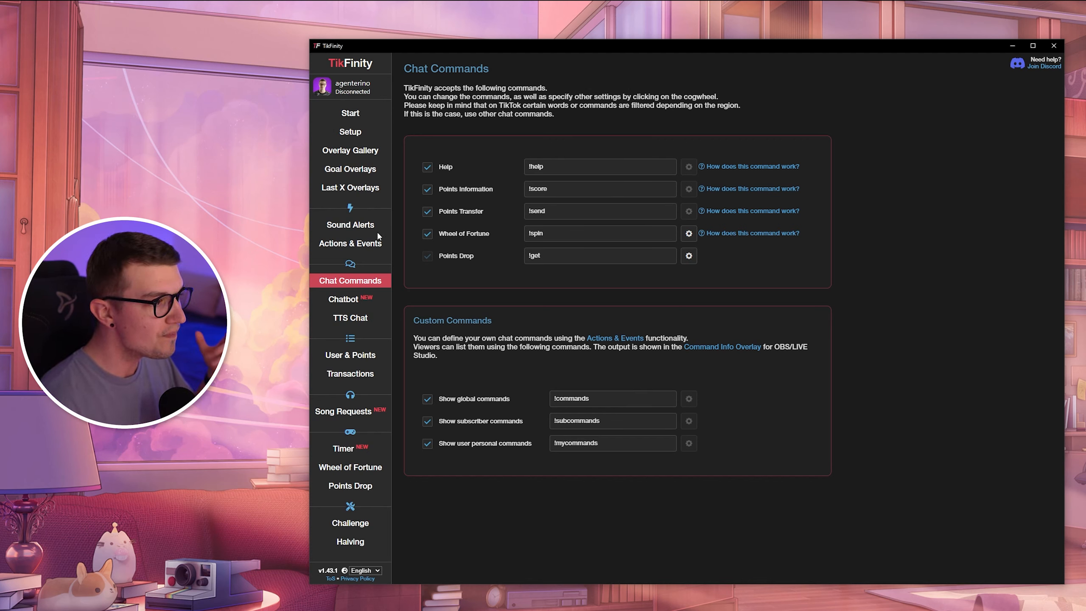
pyautogui.moveTo(350, 243)
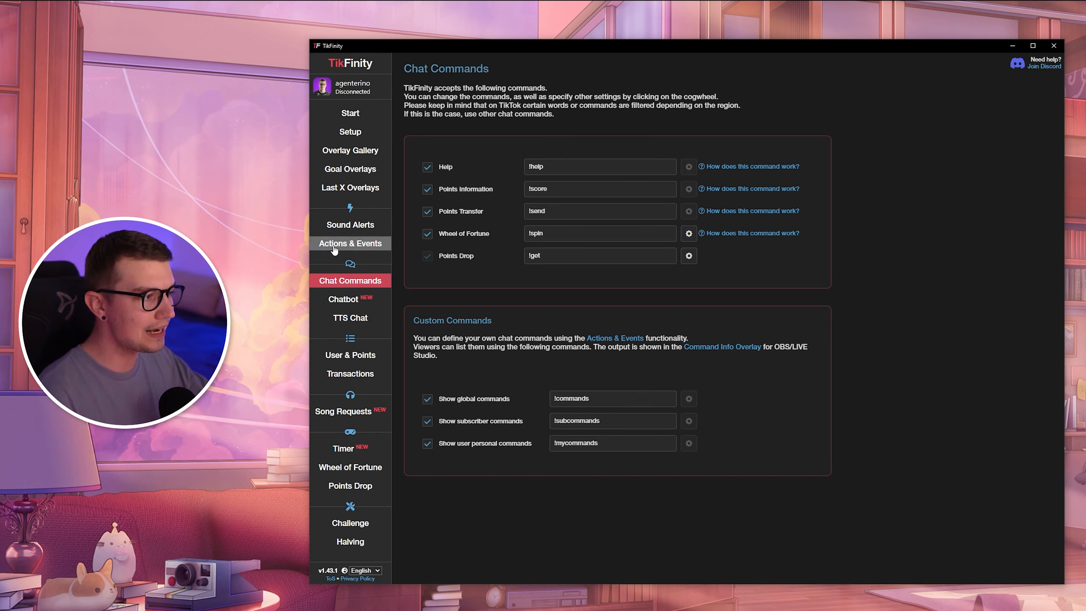
# - Go to Actions & Events, start a new action, then close the form unsaved
pyautogui.click(350, 243)
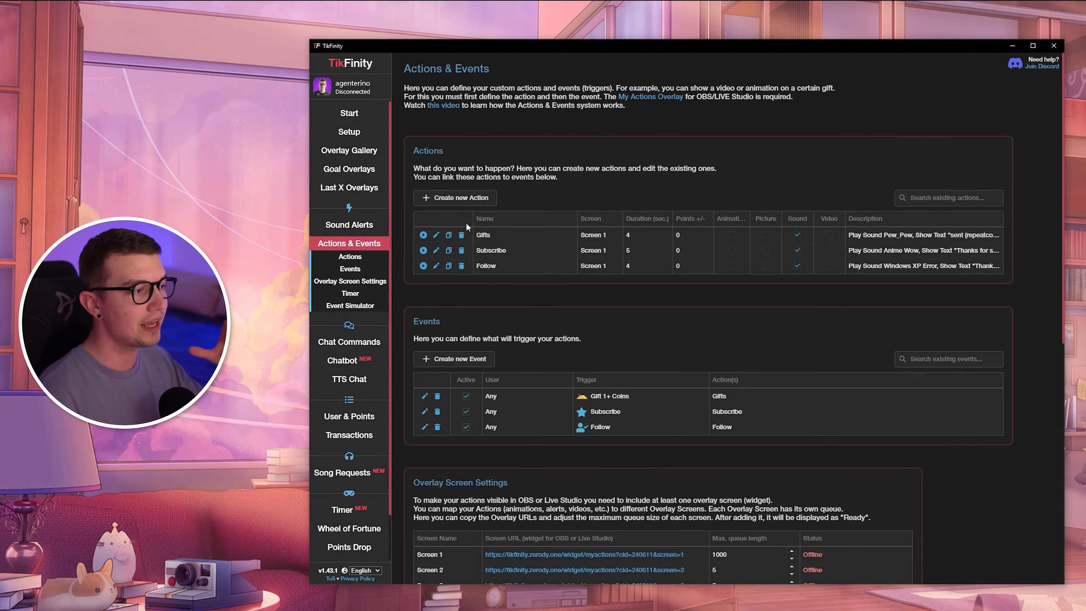
pyautogui.moveTo(451, 202)
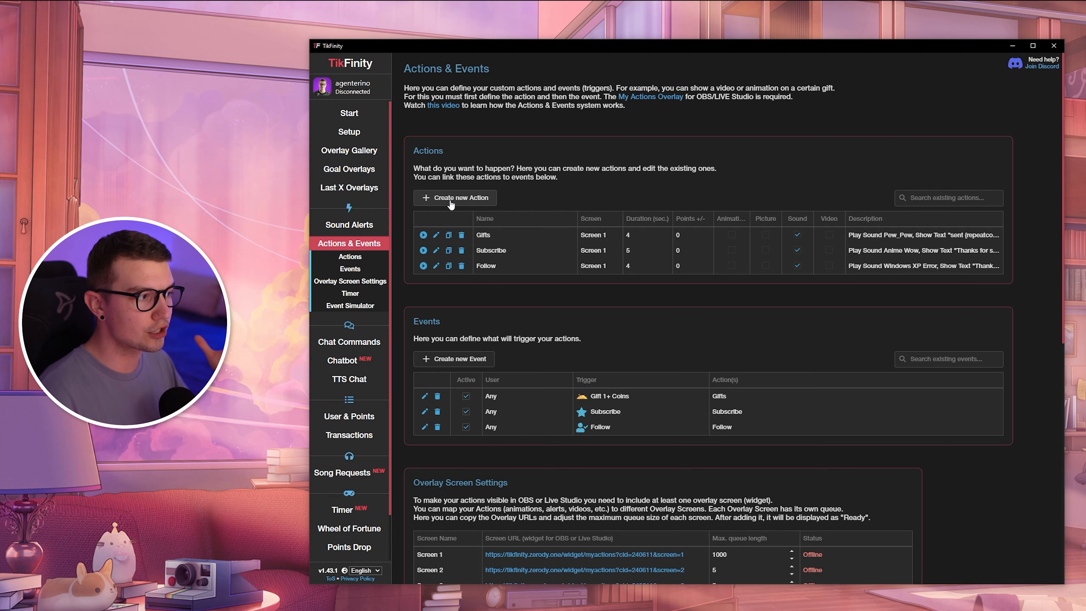
pyautogui.click(454, 198)
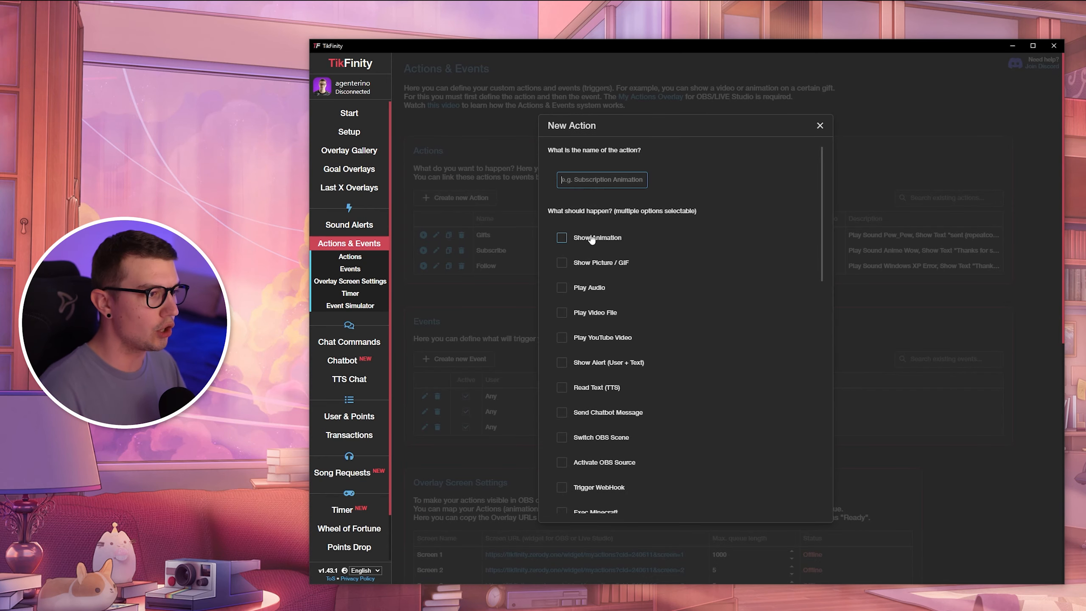
pyautogui.moveTo(661, 176)
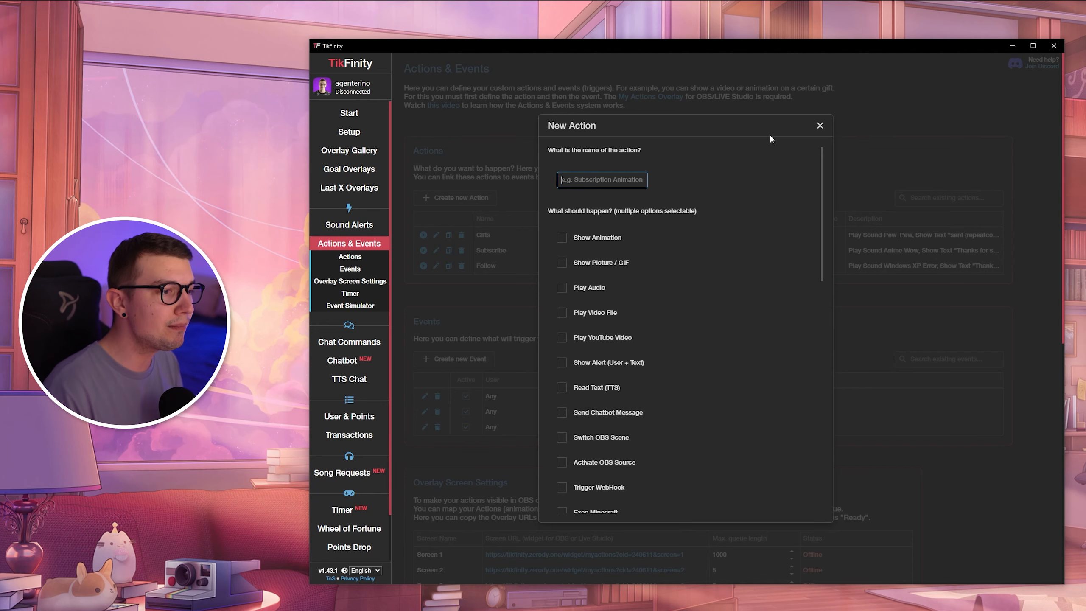
pyautogui.click(819, 125)
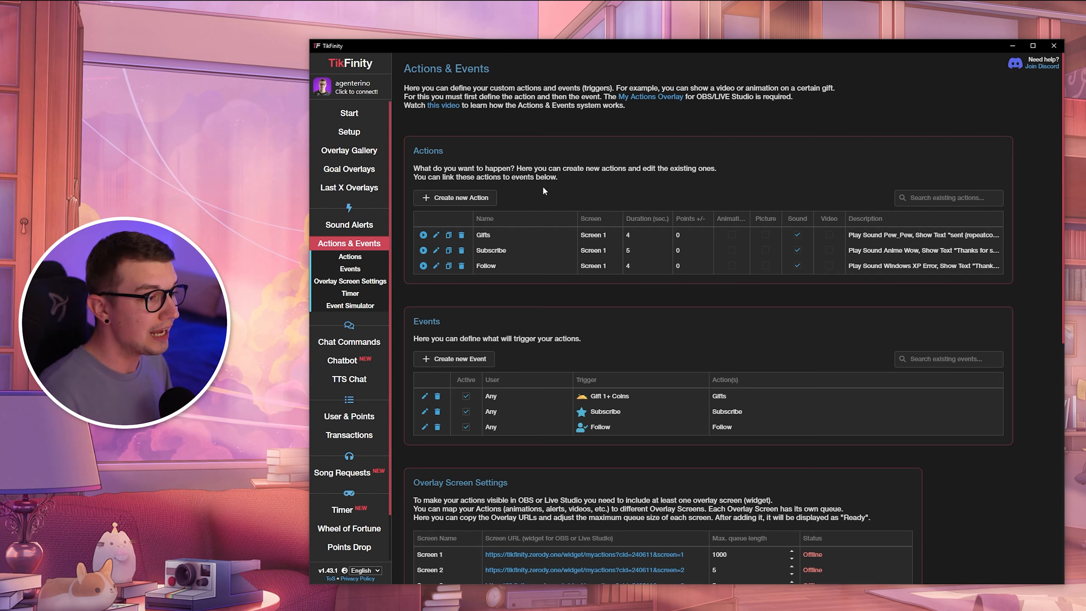
pyautogui.moveTo(597, 312)
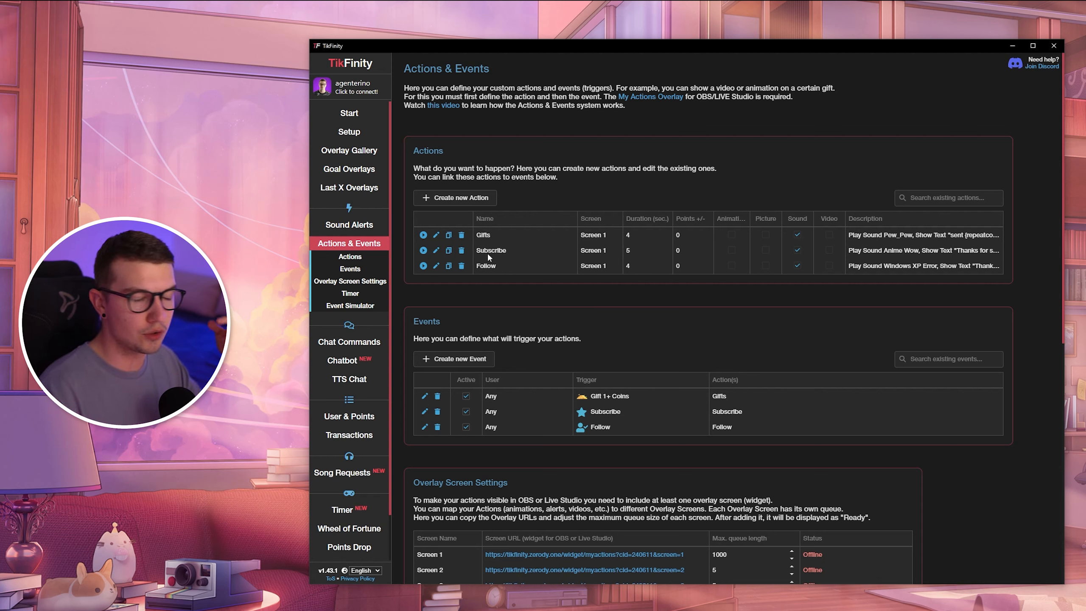
pyautogui.moveTo(555, 193)
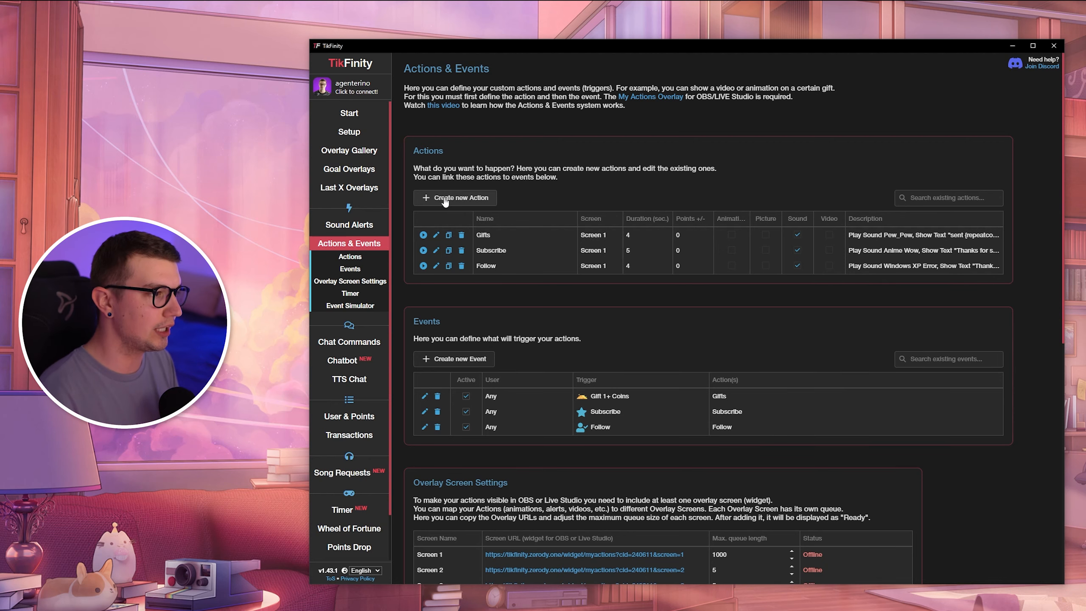
# - Start a new action that reads "Agent's Twitch is twitch.tv/agent" aloud via TTS
pyautogui.click(454, 197)
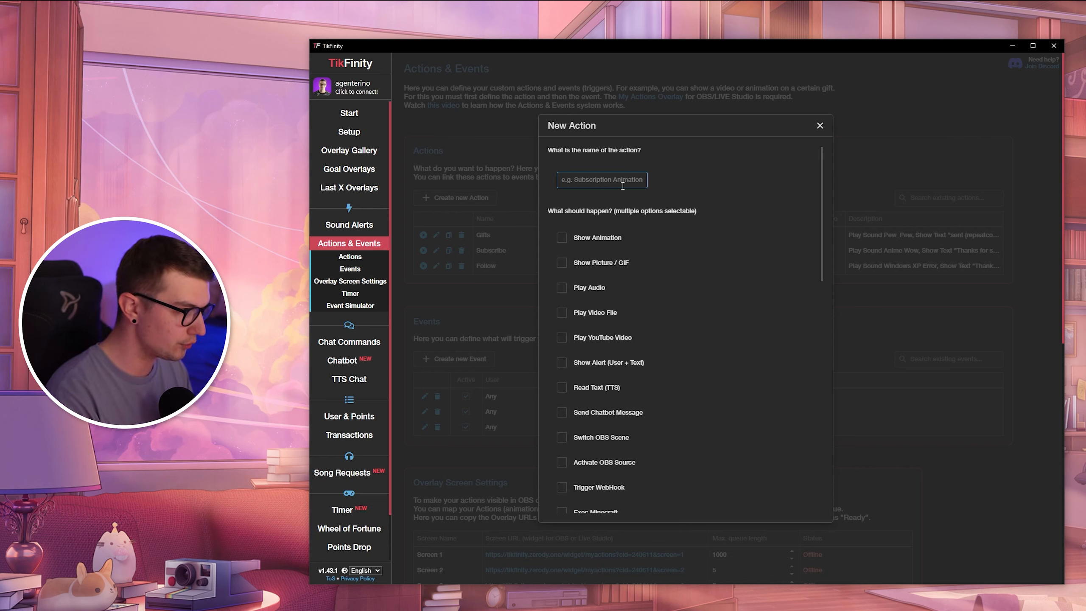
pyautogui.write('T')
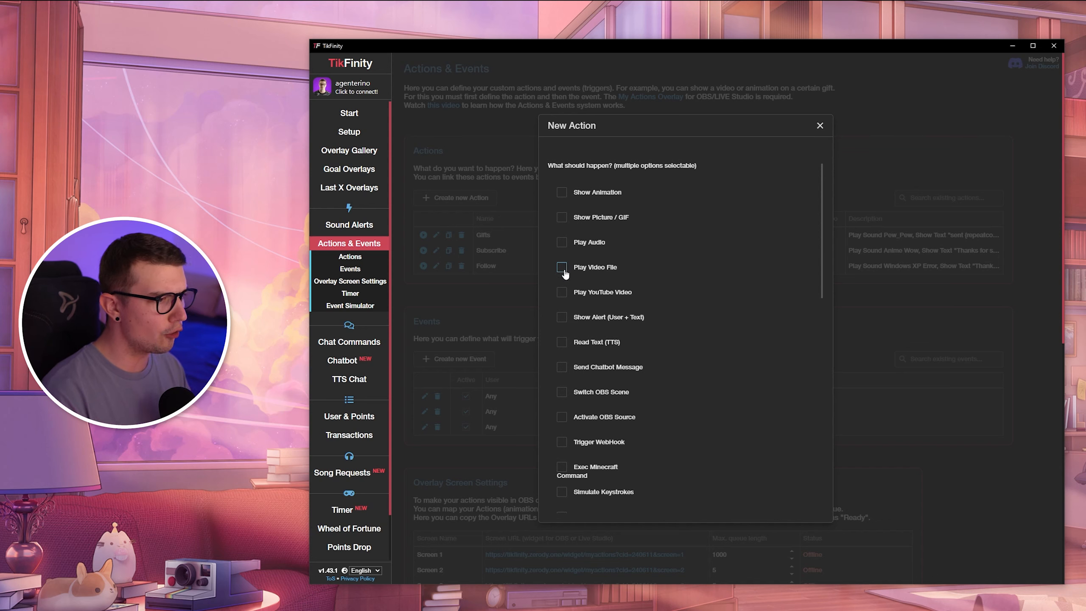
pyautogui.scroll(-3)
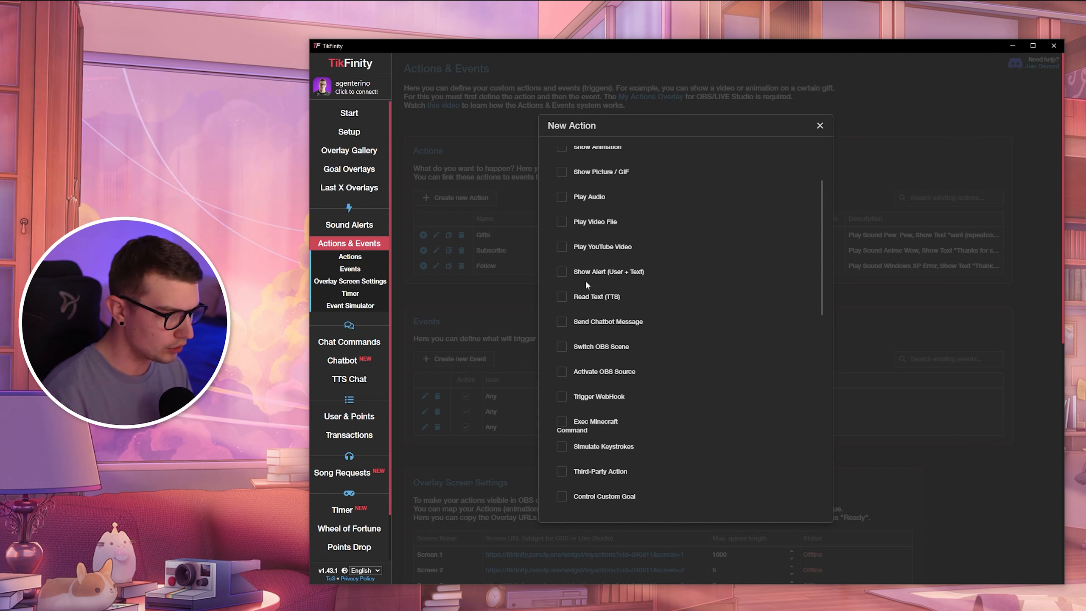
pyautogui.click(561, 297)
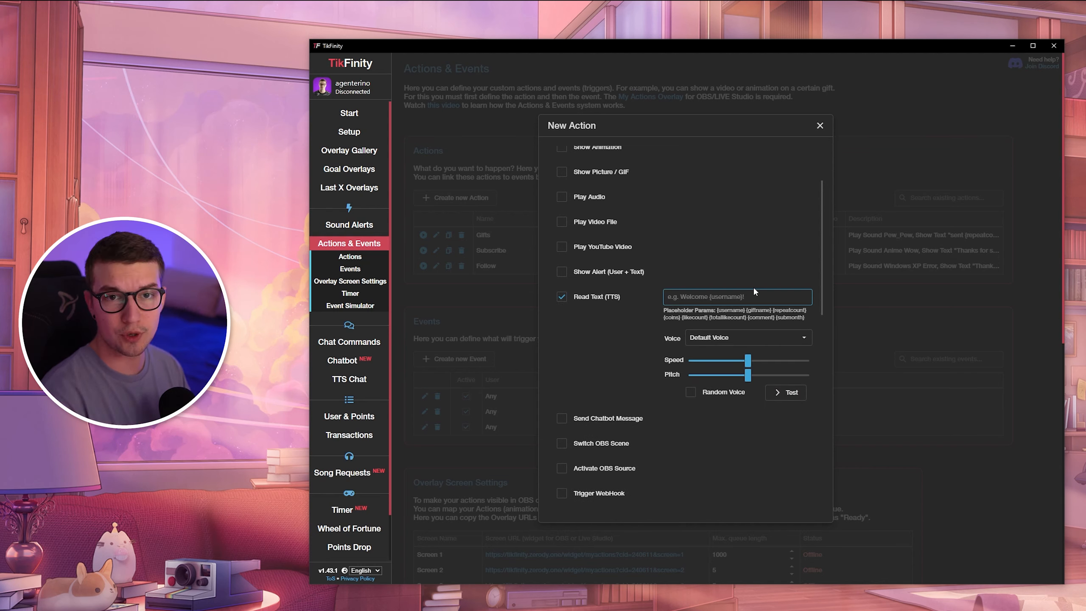
pyautogui.write("Agent's Twitch is")
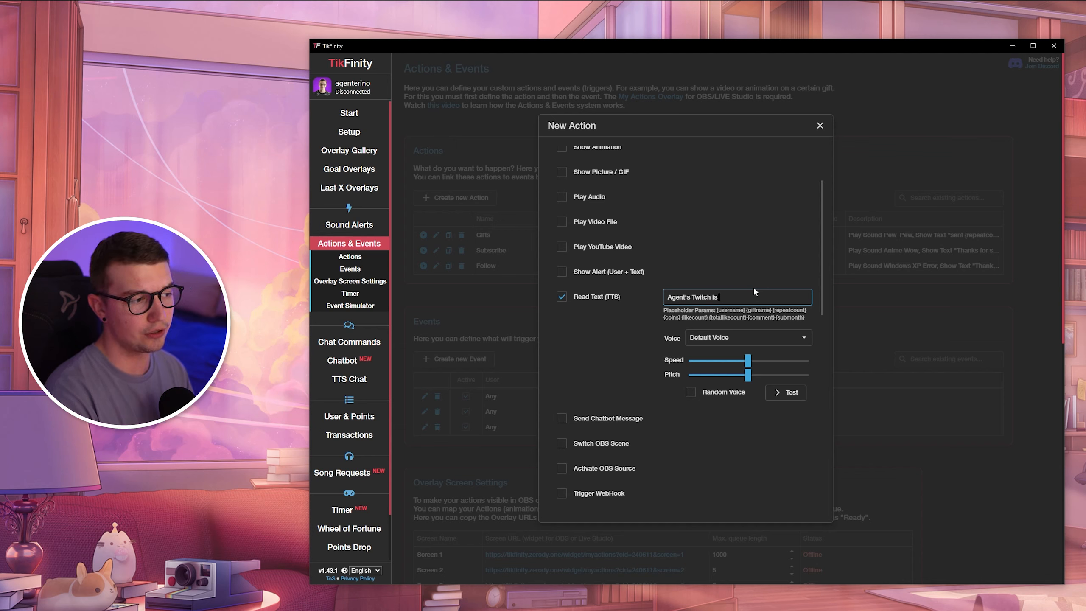
pyautogui.write('twitch.tv/agent')
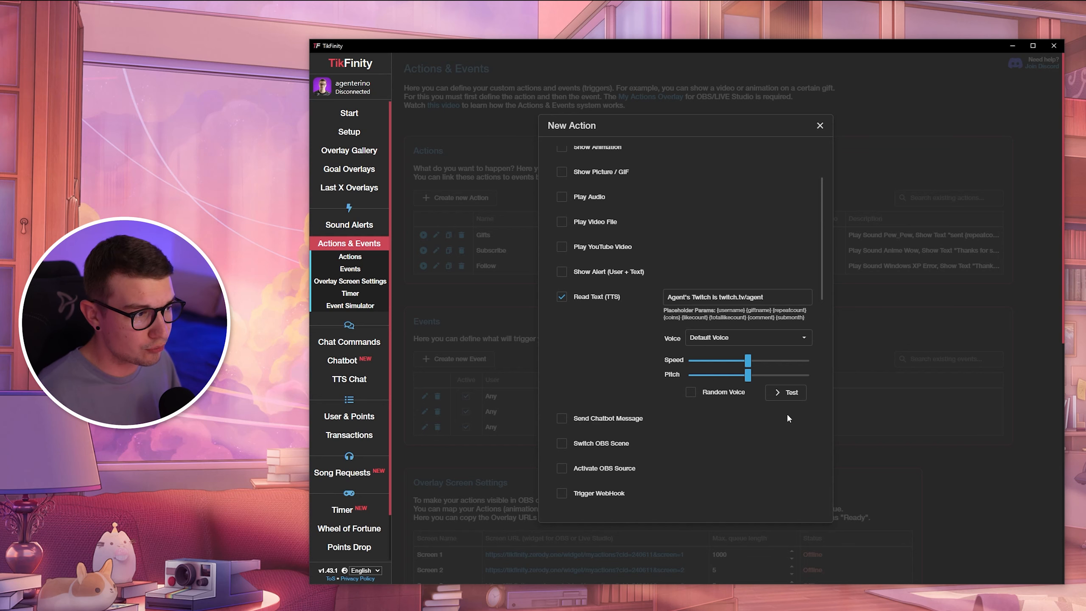
pyautogui.moveTo(676, 332)
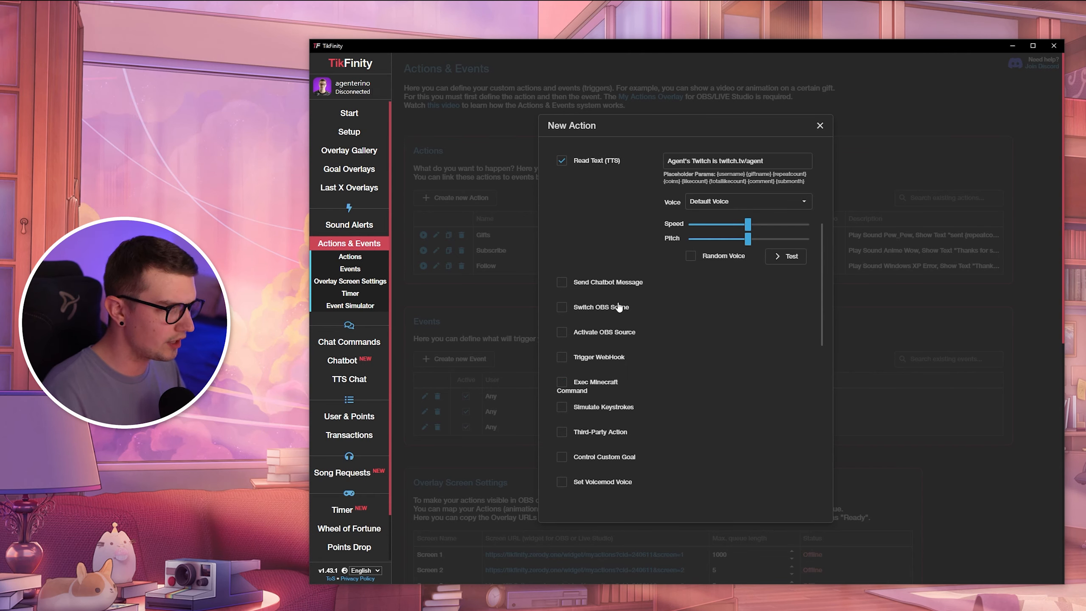
# - Add a chatbot message with the same link, set display duration to 3, and save
pyautogui.click(561, 282)
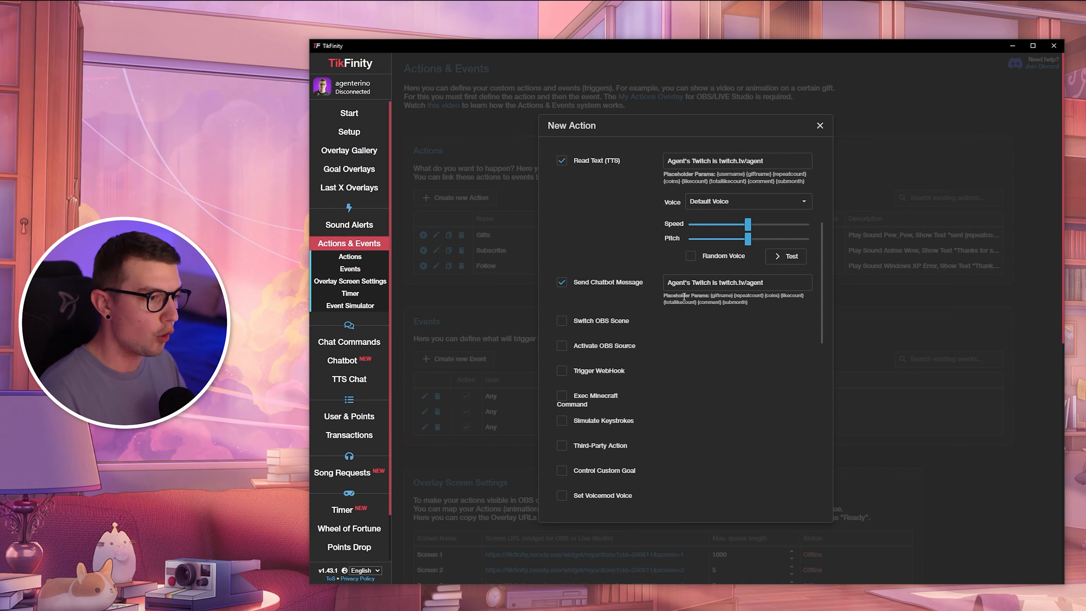
pyautogui.scroll(-3)
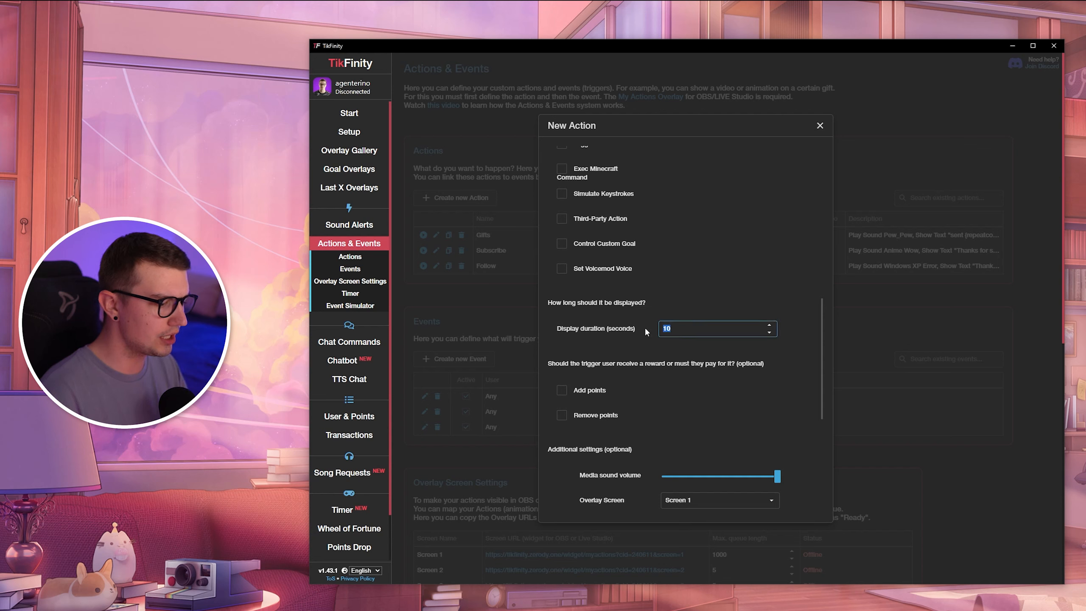
pyautogui.write('3')
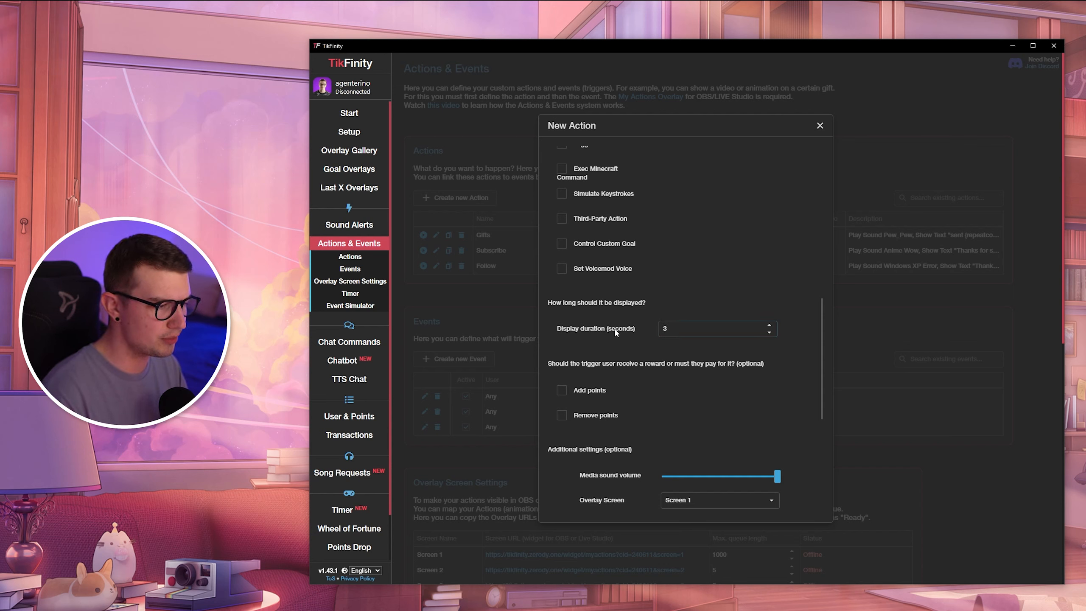
pyautogui.scroll(-3)
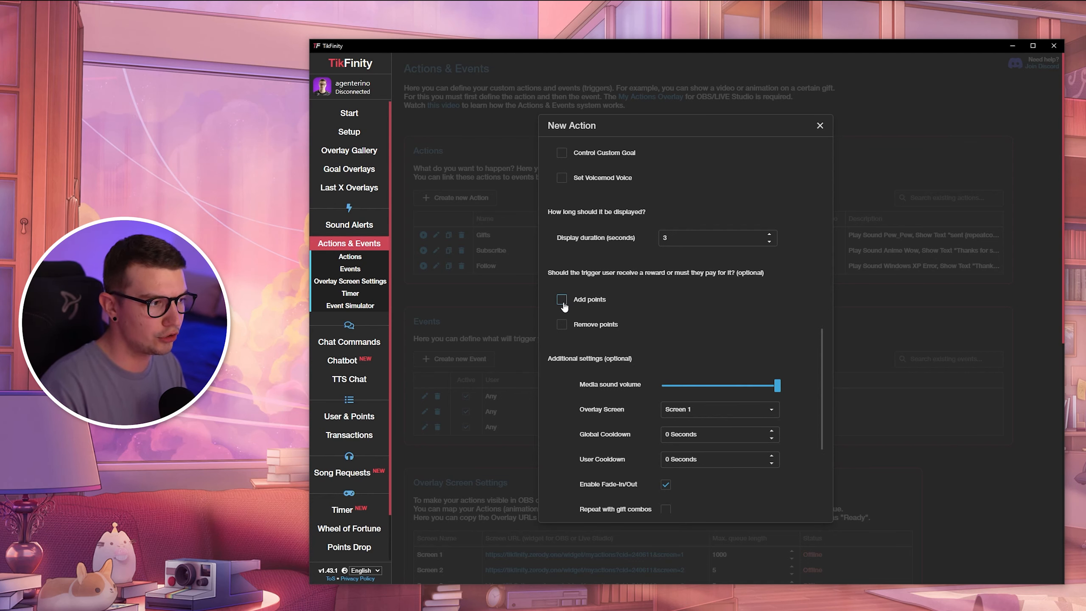
pyautogui.scroll(-3)
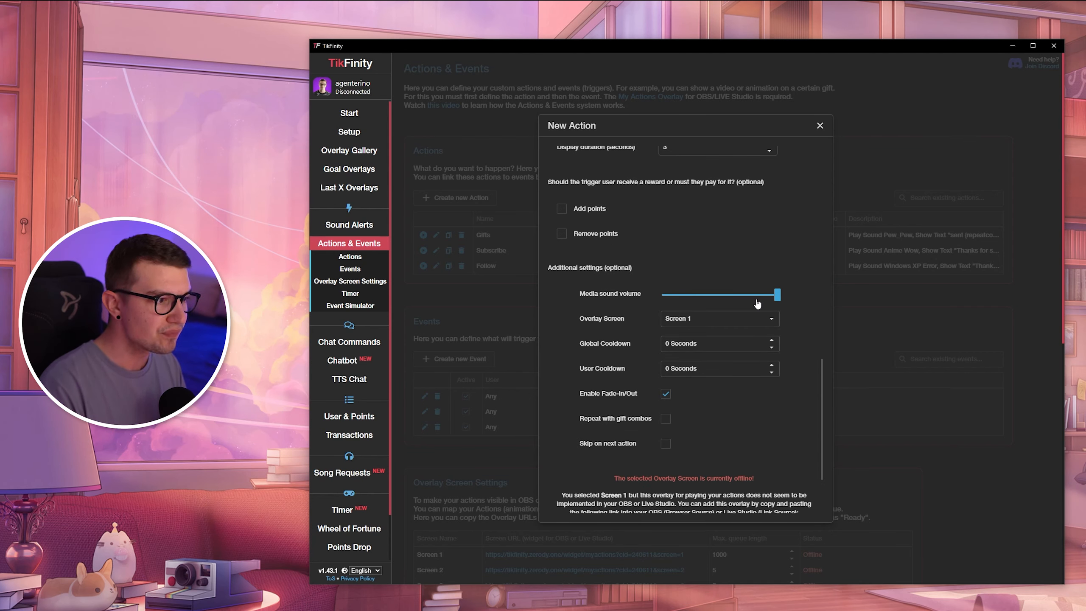
pyautogui.scroll(-3)
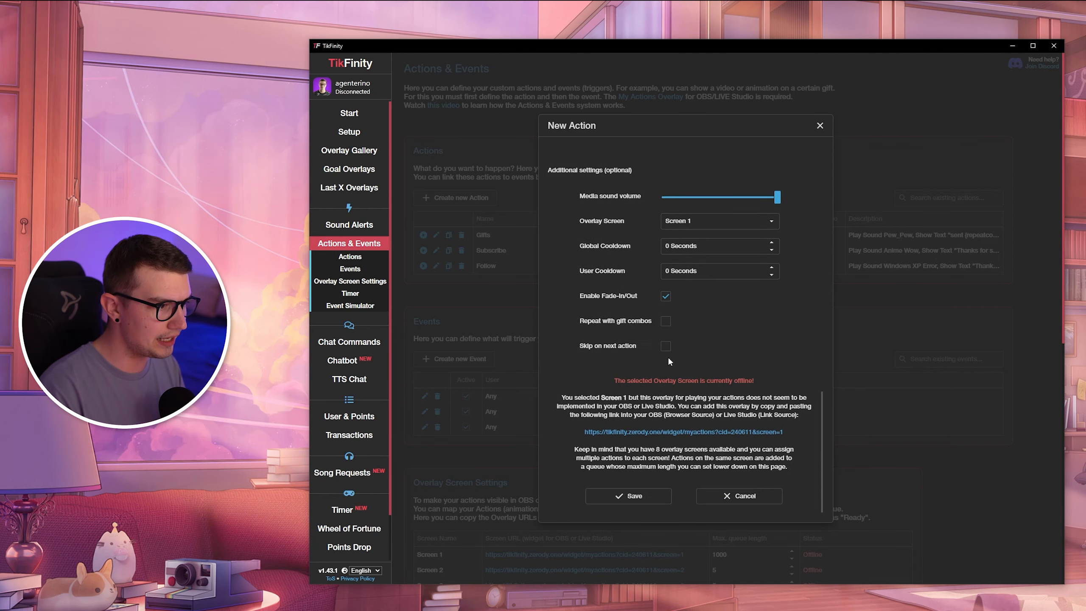
pyautogui.click(626, 495)
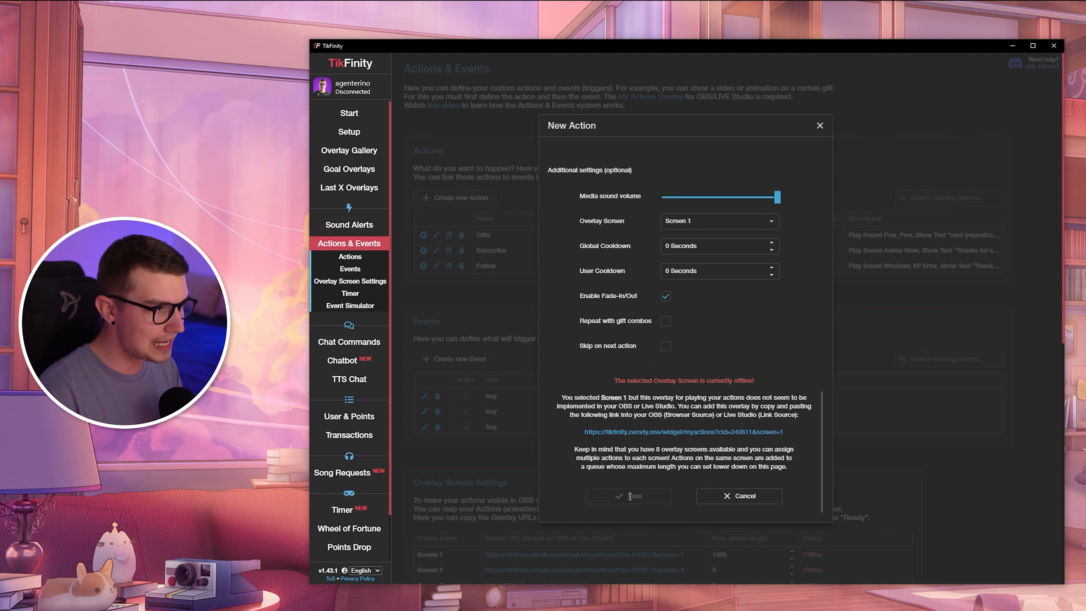
# - Test-play the saved Twitch action from the actions list
pyautogui.click(627, 495)
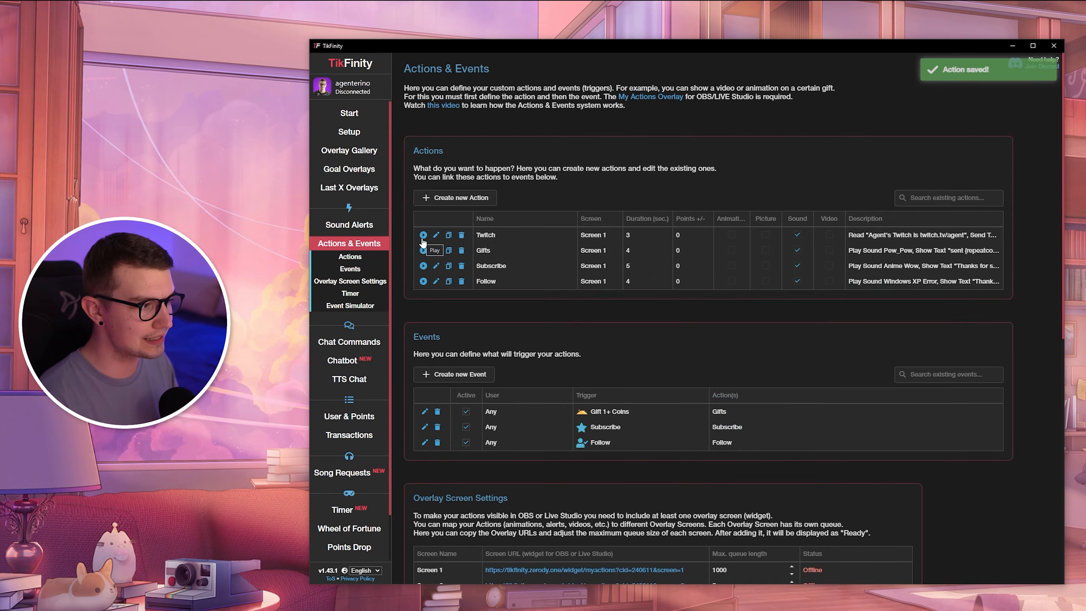
pyautogui.scroll(-3)
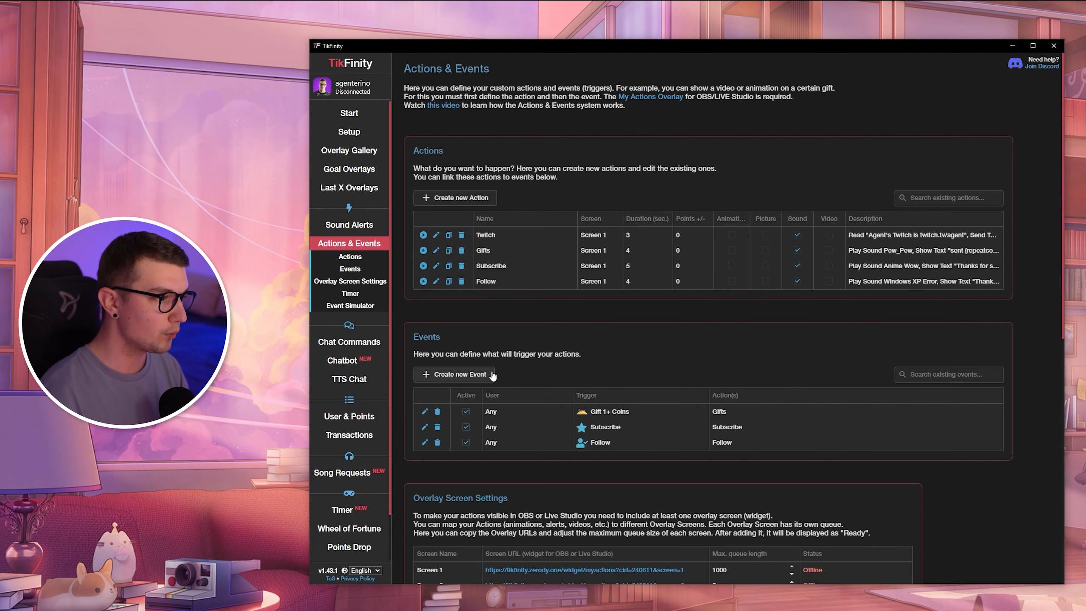
# - Save a new event for the !twitch chat command that triggers the Twitch action
pyautogui.click(454, 374)
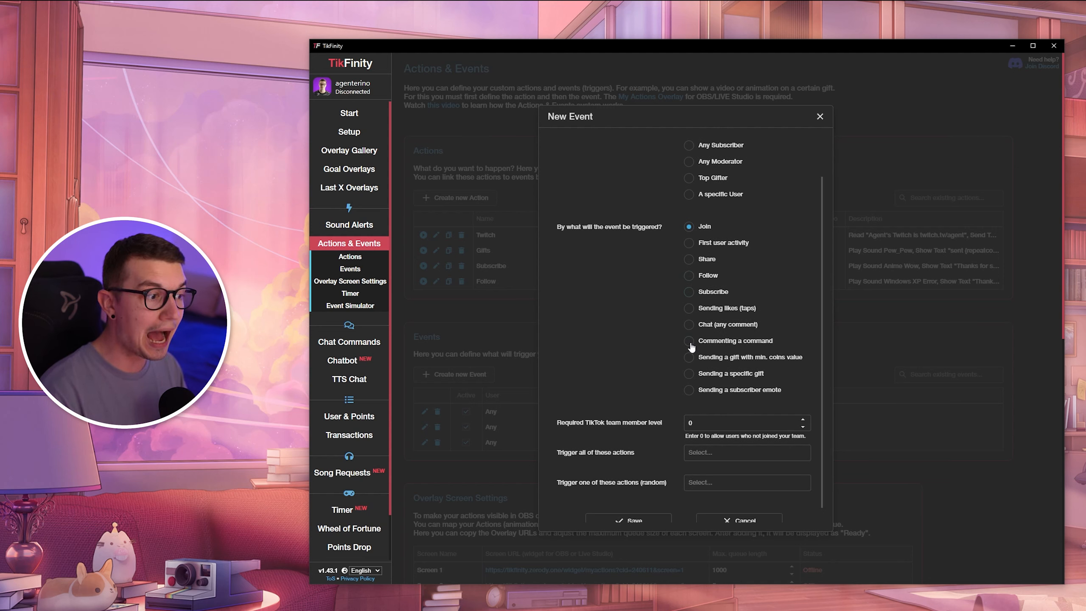
pyautogui.click(688, 340)
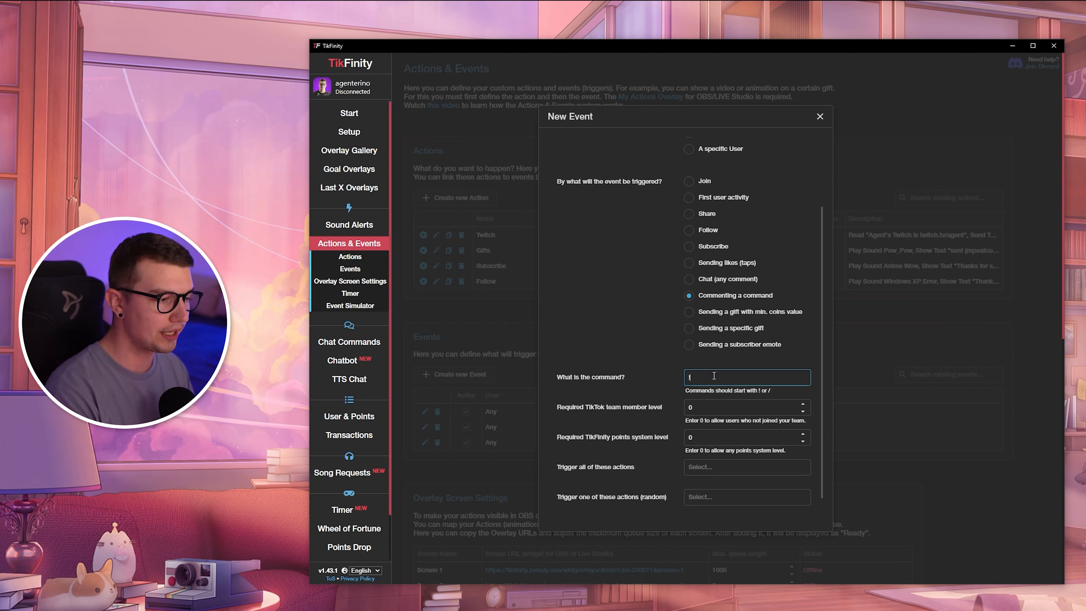
pyautogui.write('twitch')
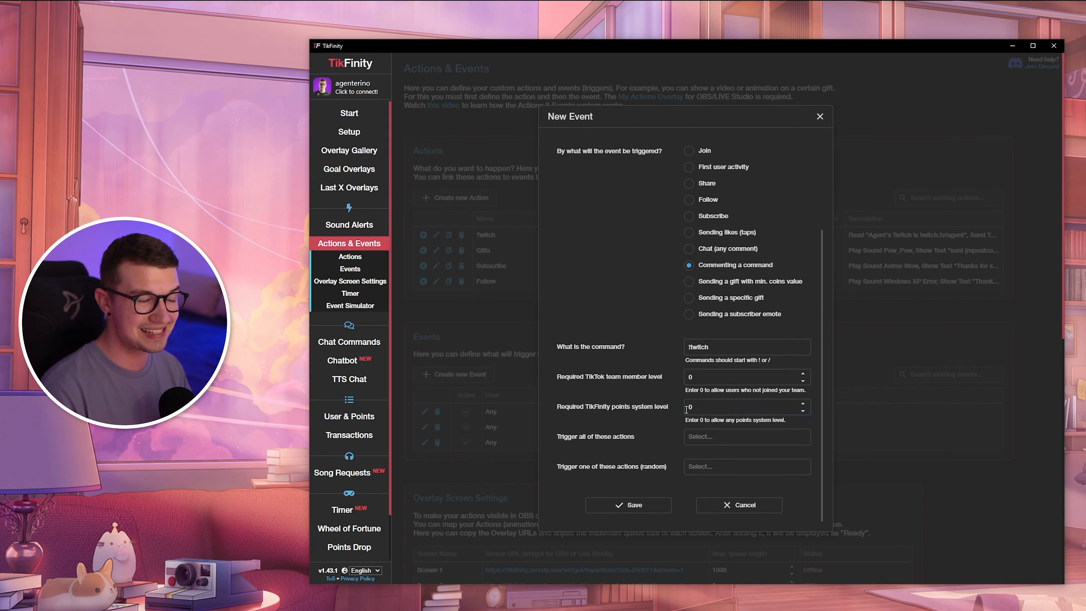
pyautogui.moveTo(706, 390)
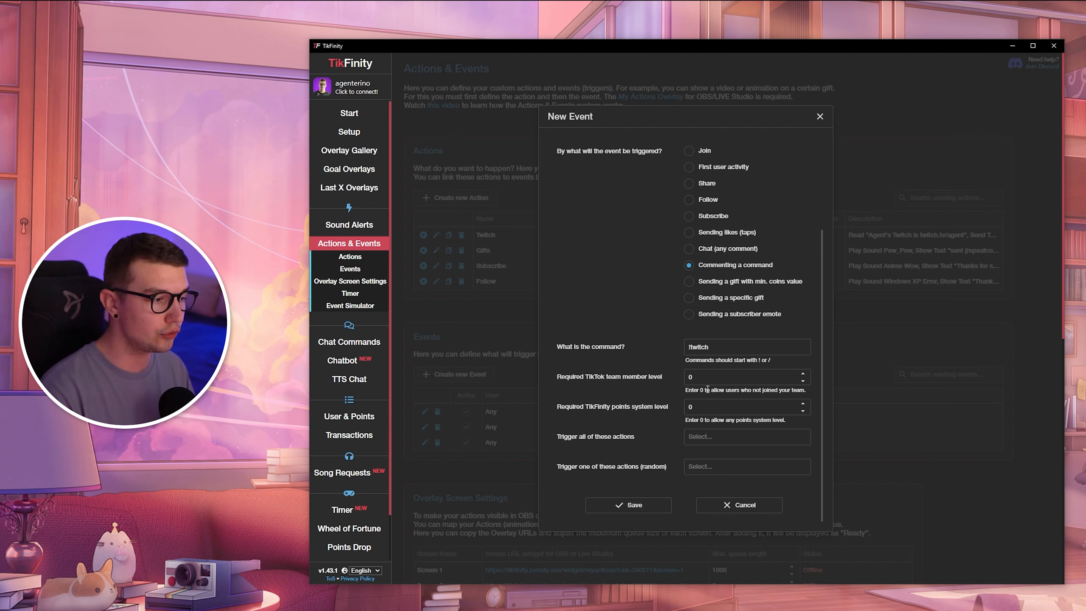
pyautogui.click(747, 437)
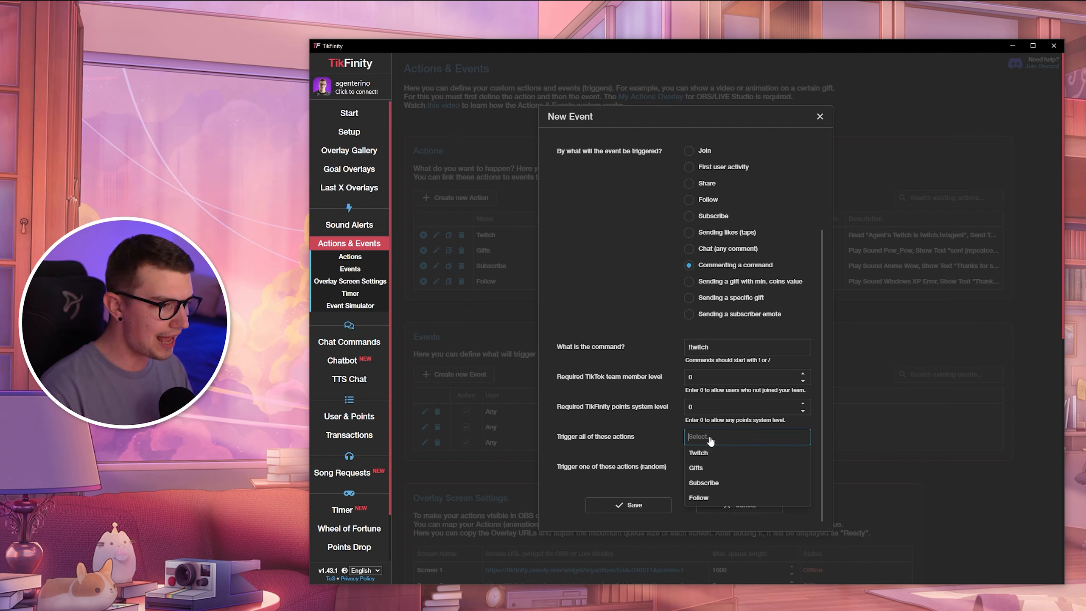
pyautogui.click(698, 452)
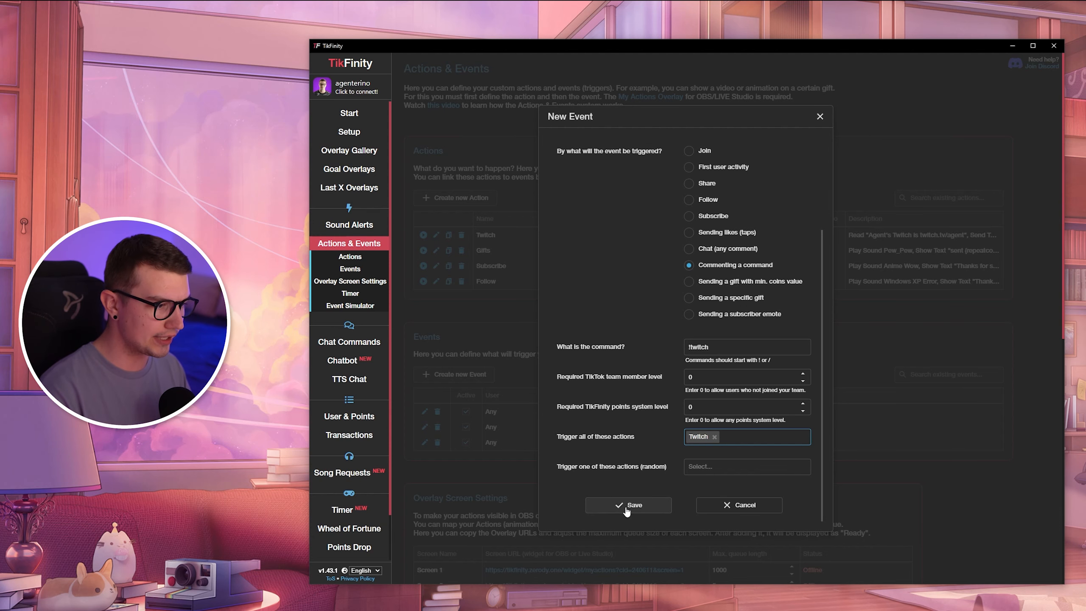
pyautogui.click(627, 505)
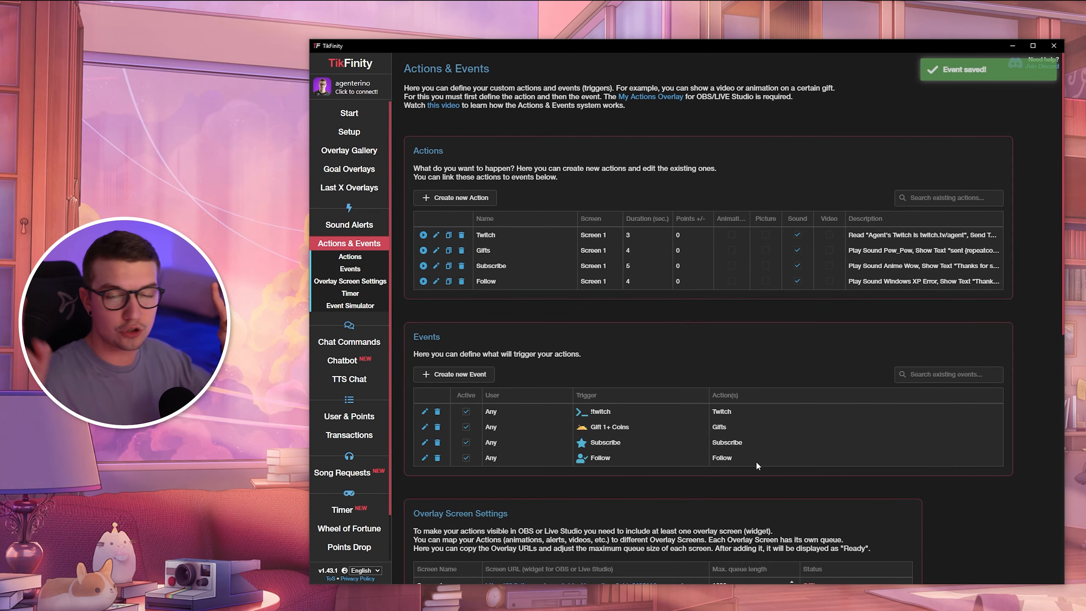
pyautogui.scroll(-3)
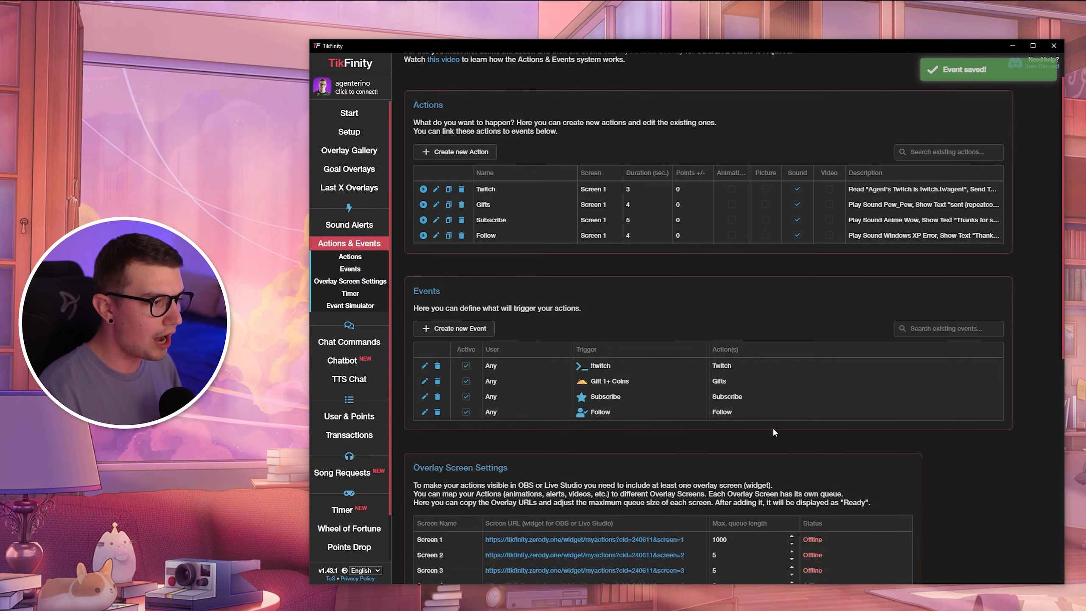
pyautogui.scroll(-3)
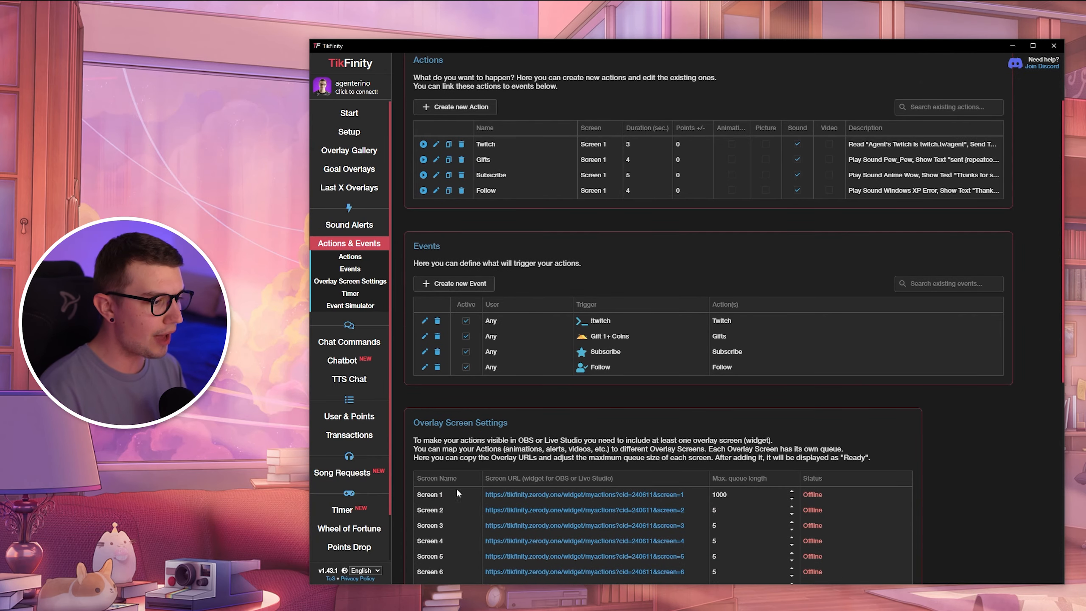
pyautogui.scroll(-3)
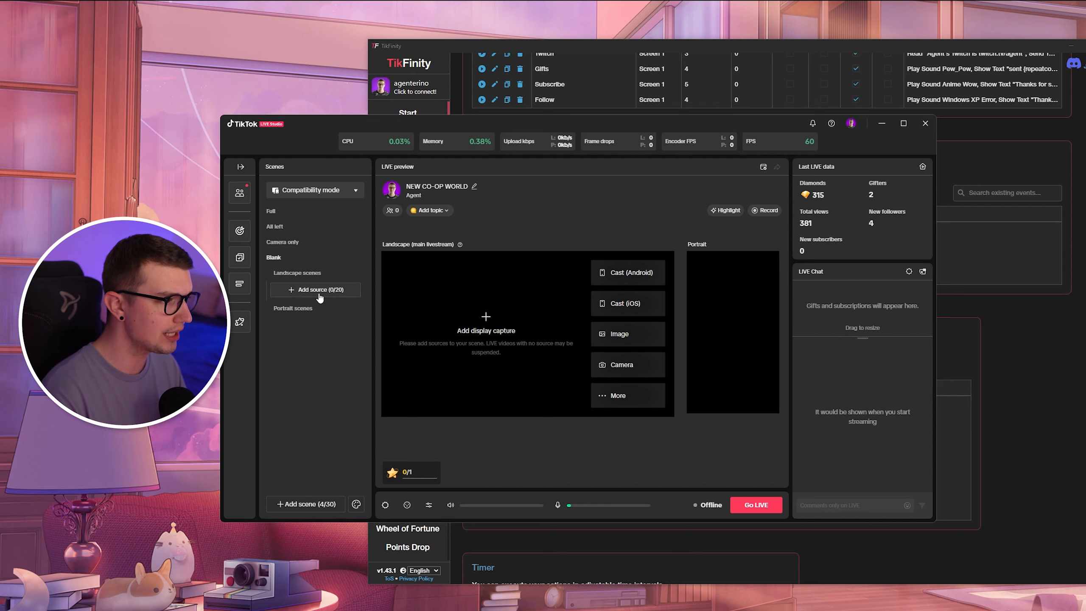
# - Add a Link source with the pasted My Actions widget URL to the Blank scene
pyautogui.click(314, 289)
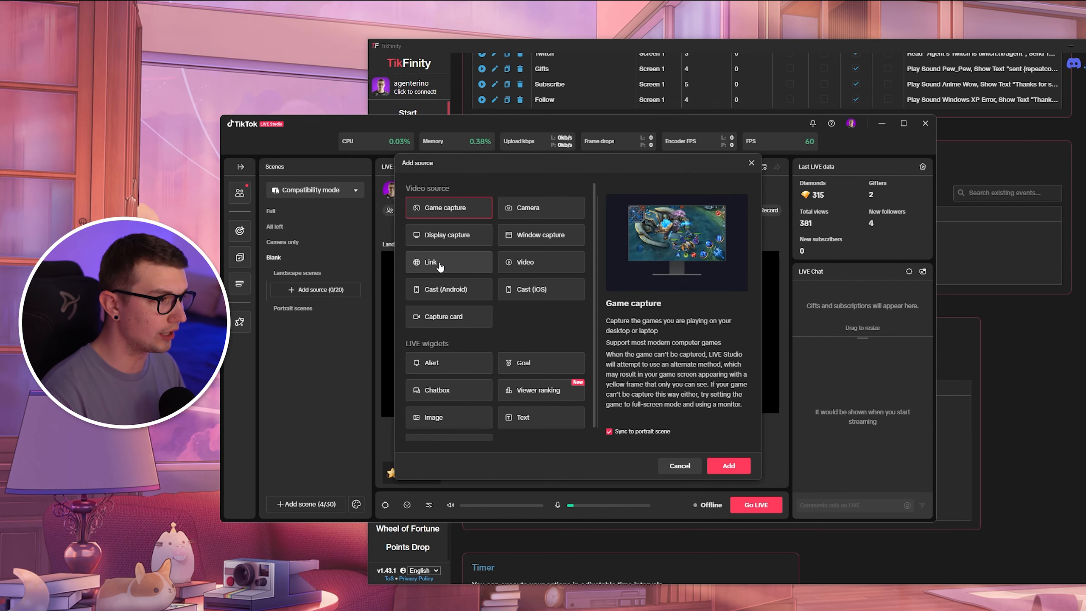
pyautogui.click(448, 262)
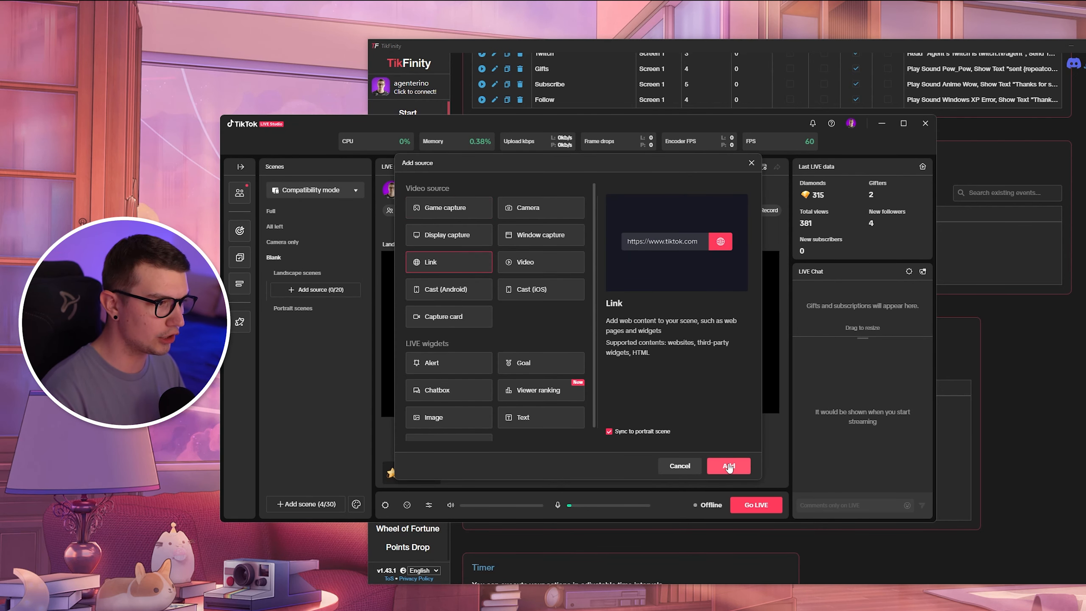
pyautogui.click(727, 466)
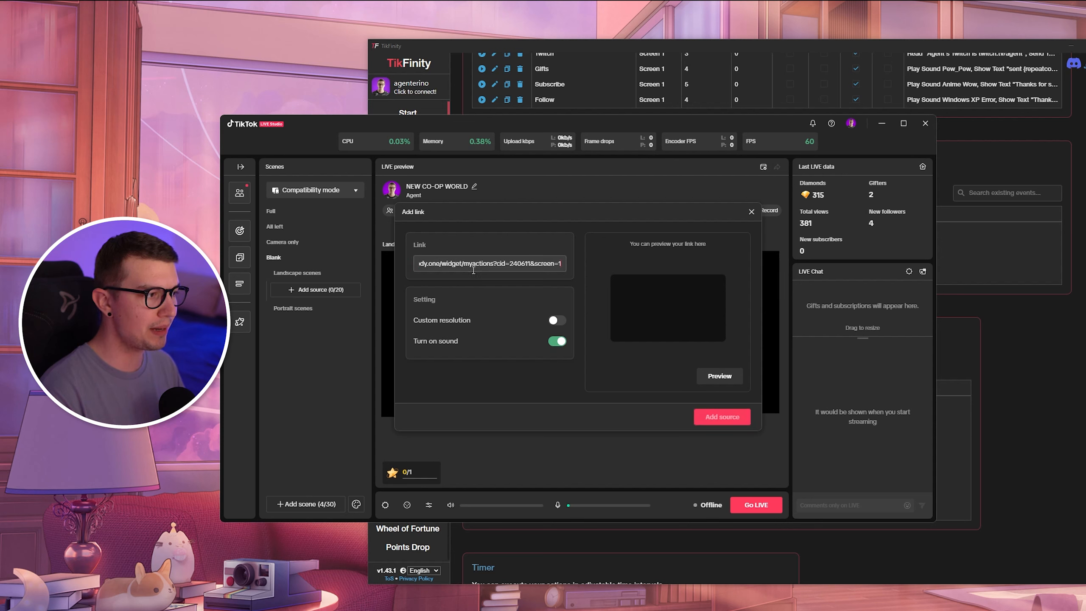
pyautogui.tripleClick(488, 263)
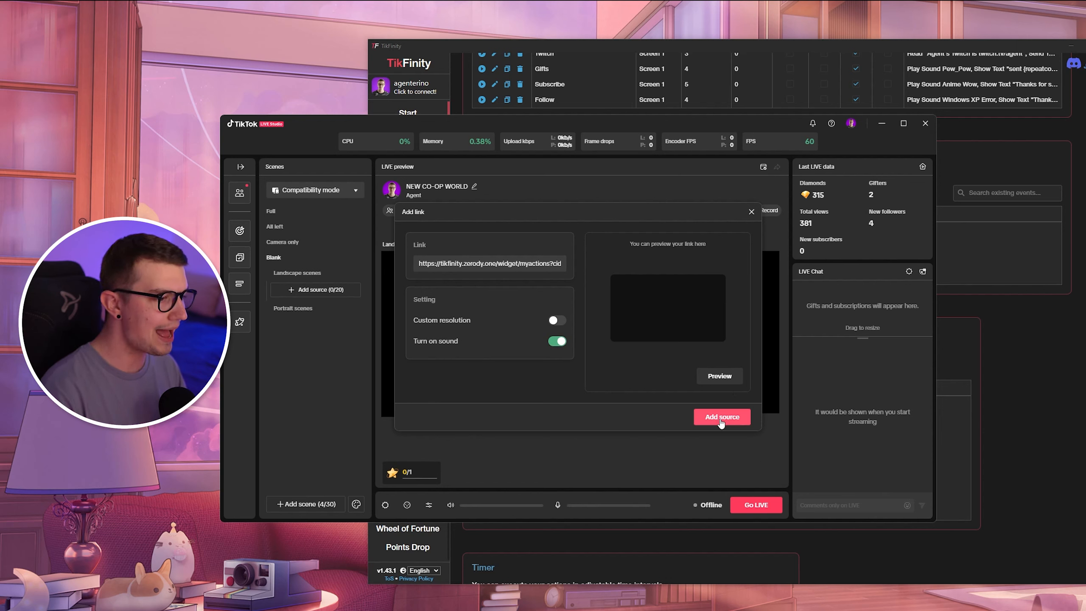
pyautogui.click(720, 416)
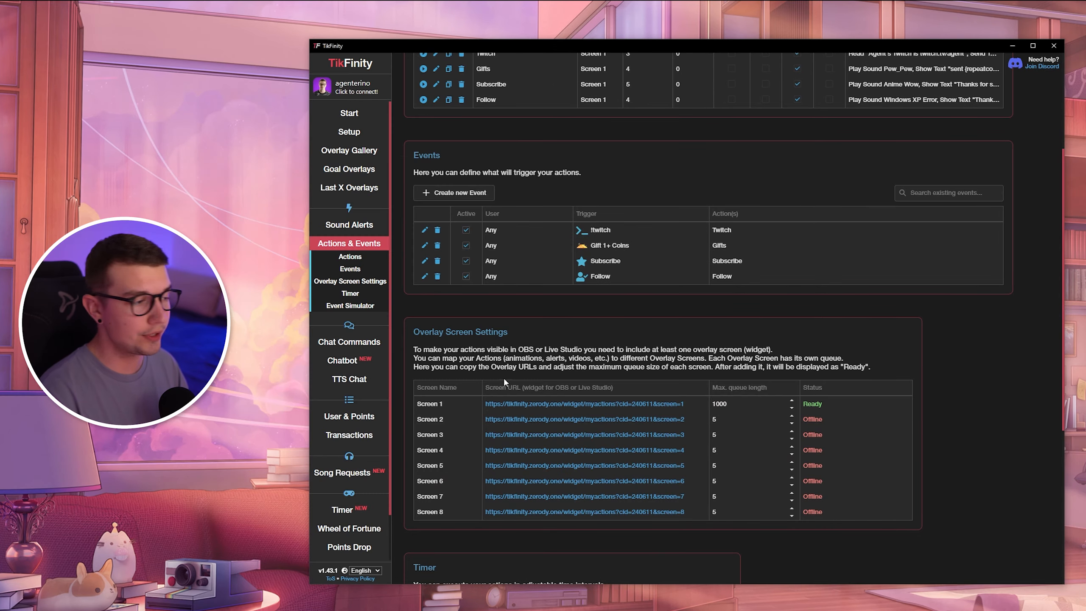
pyautogui.scroll(3)
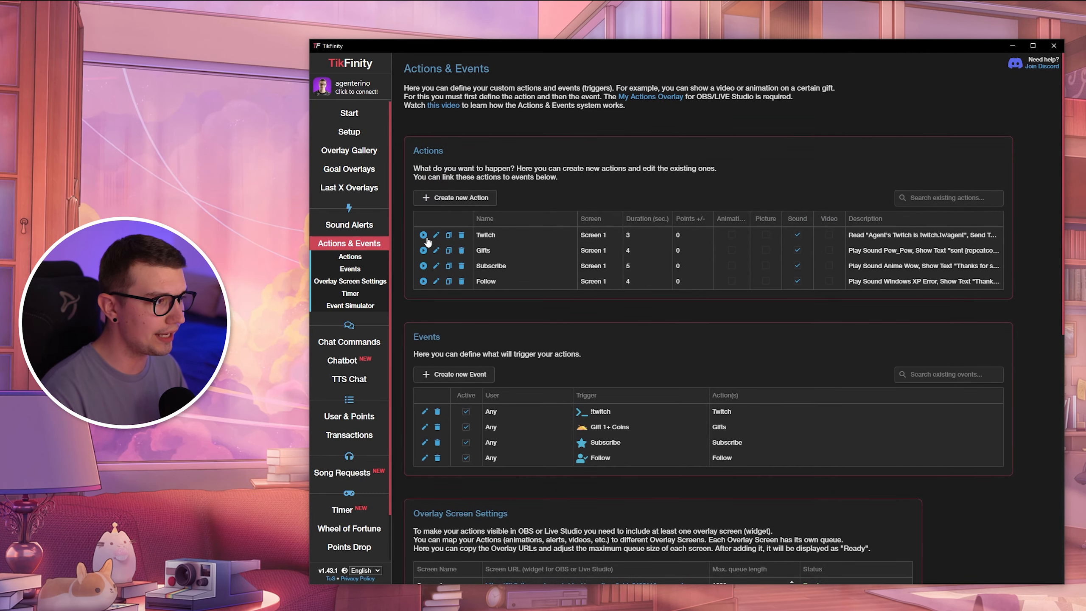
pyautogui.moveTo(478, 242)
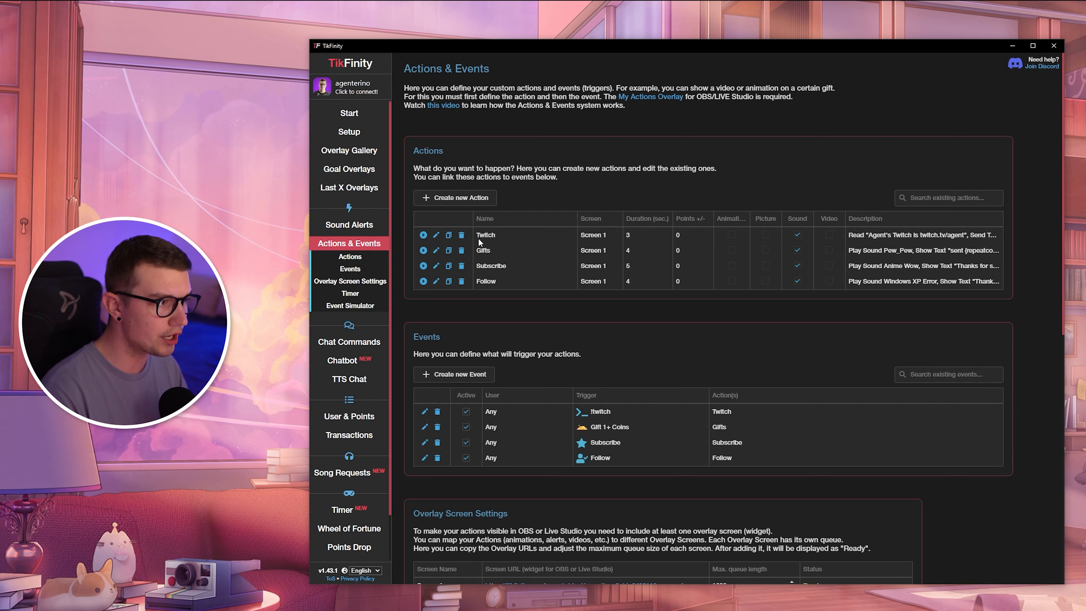
pyautogui.moveTo(427, 241)
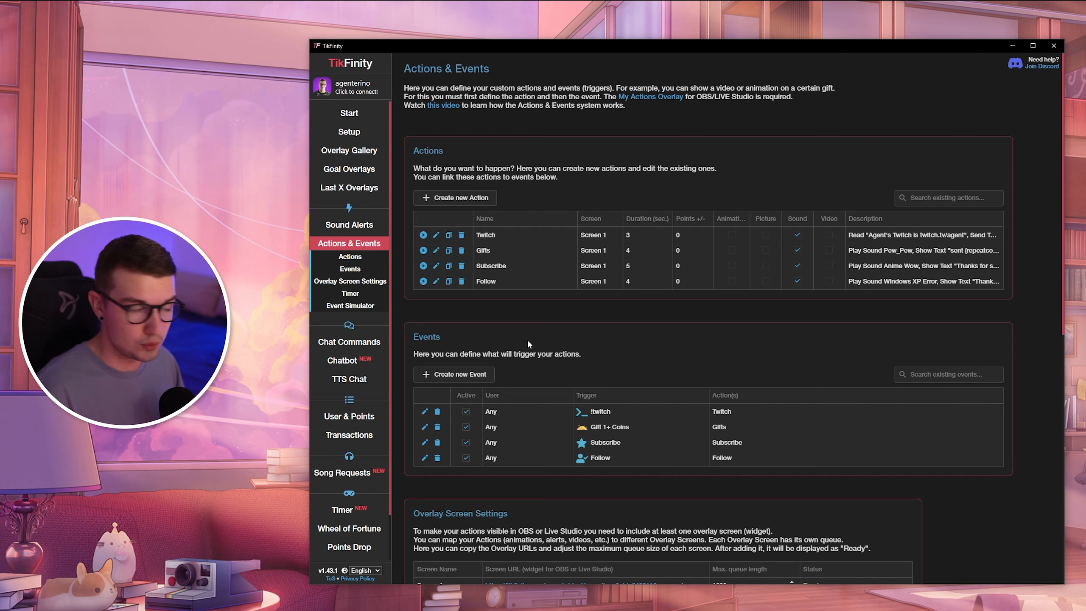
pyautogui.moveTo(418, 464)
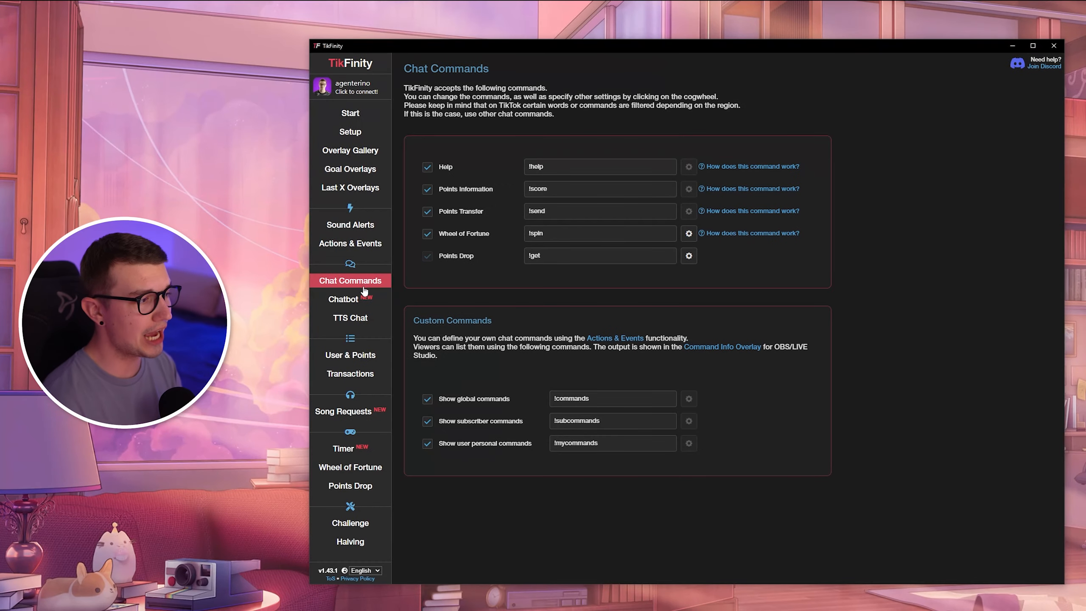
pyautogui.moveTo(693, 356)
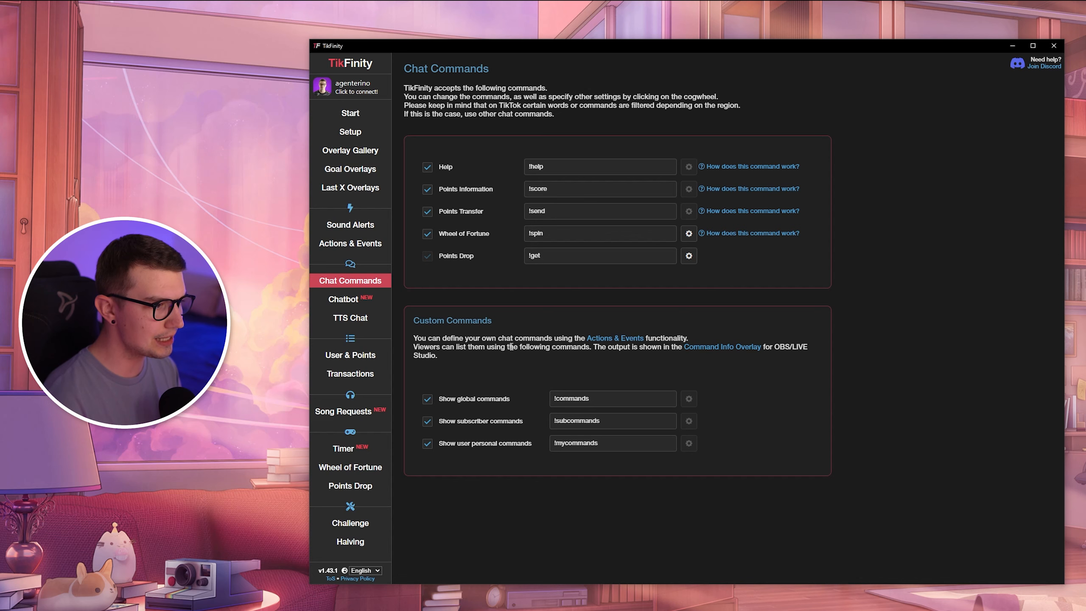
pyautogui.moveTo(690, 356)
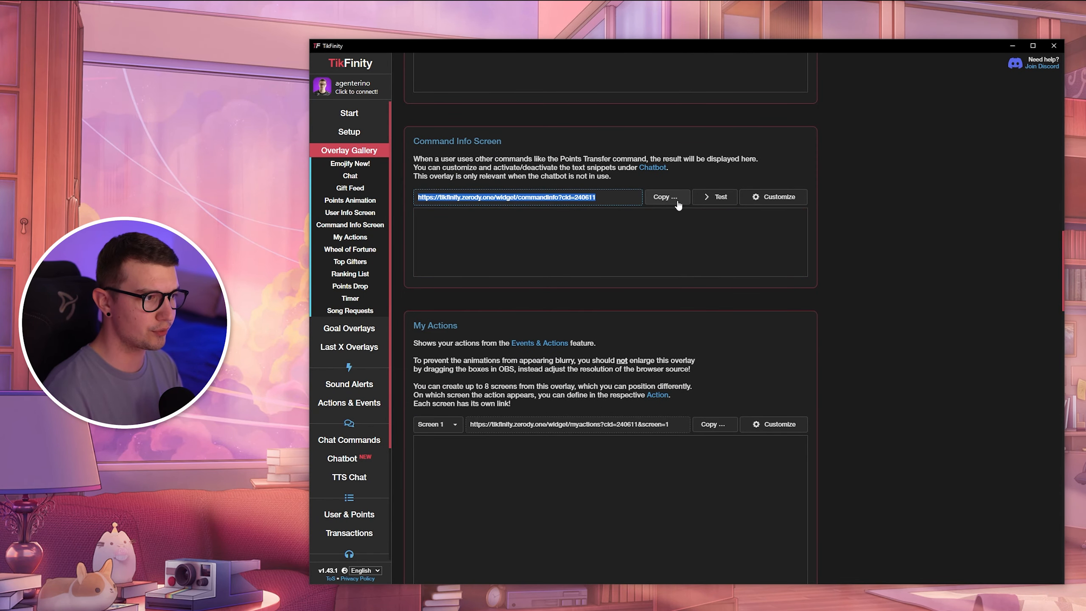
# - Copy the Command Info Screen widget URL from the Overlay Gallery
pyautogui.click(665, 197)
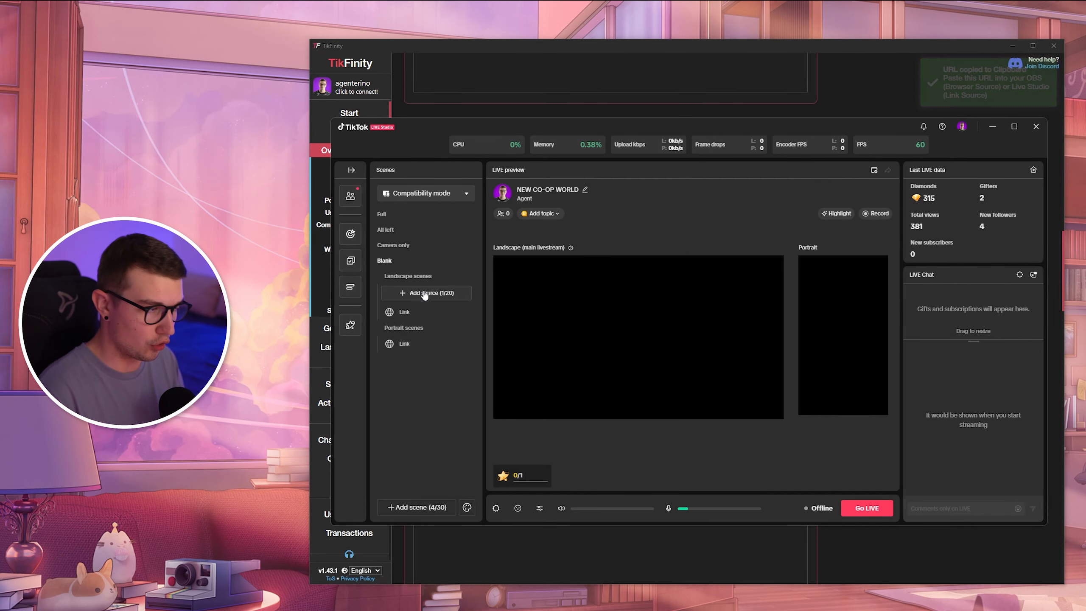
# - Add a second Link source with the commandinfo widget URL (cid=240611)
pyautogui.click(426, 292)
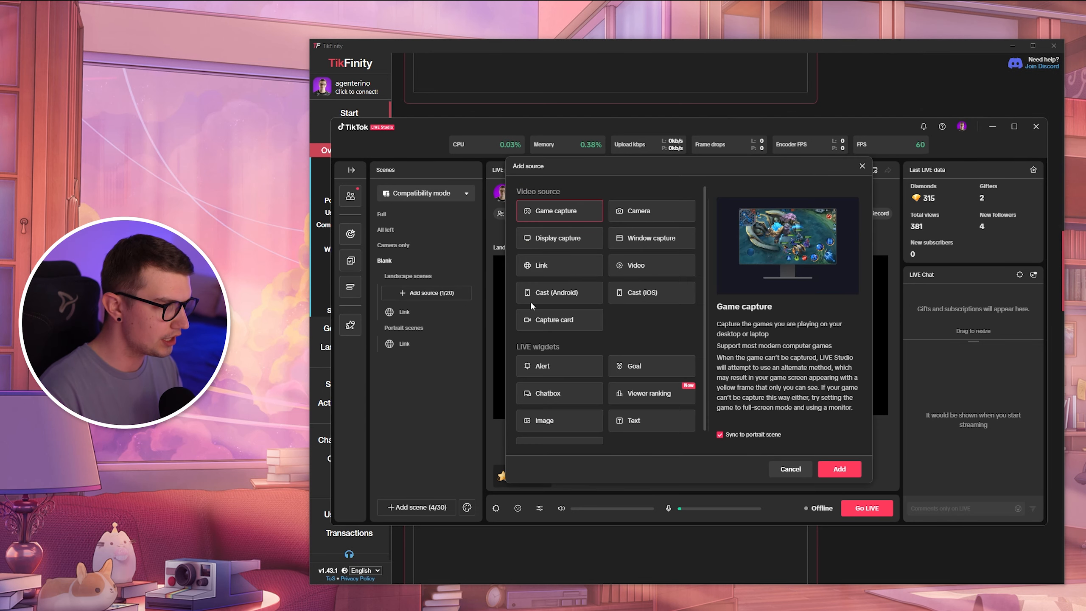
pyautogui.click(541, 265)
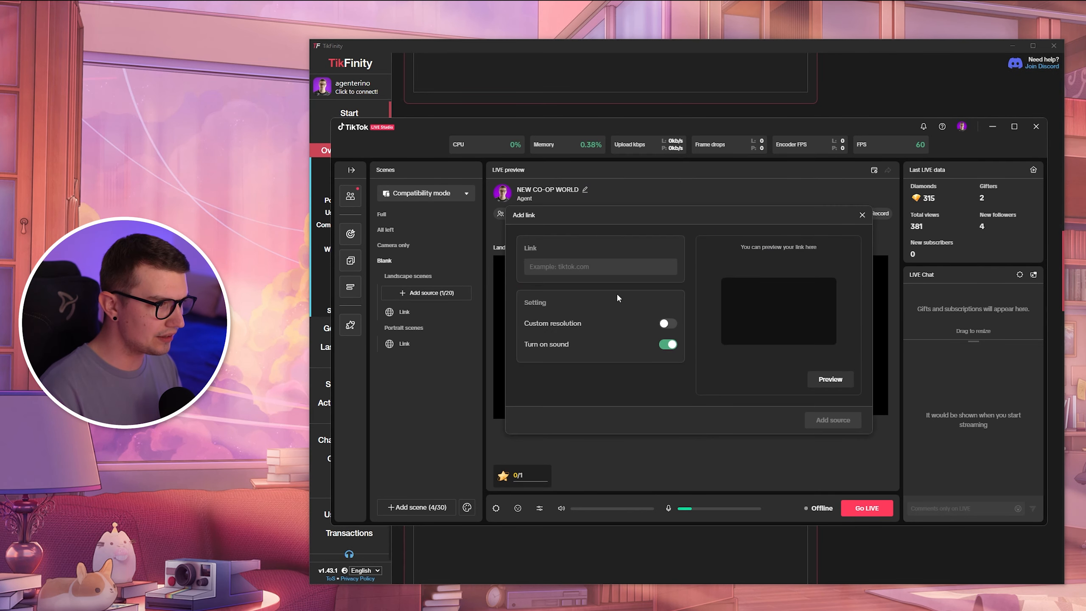
pyautogui.write('ity.zerody.one/widget/commandinfo?cid=240611')
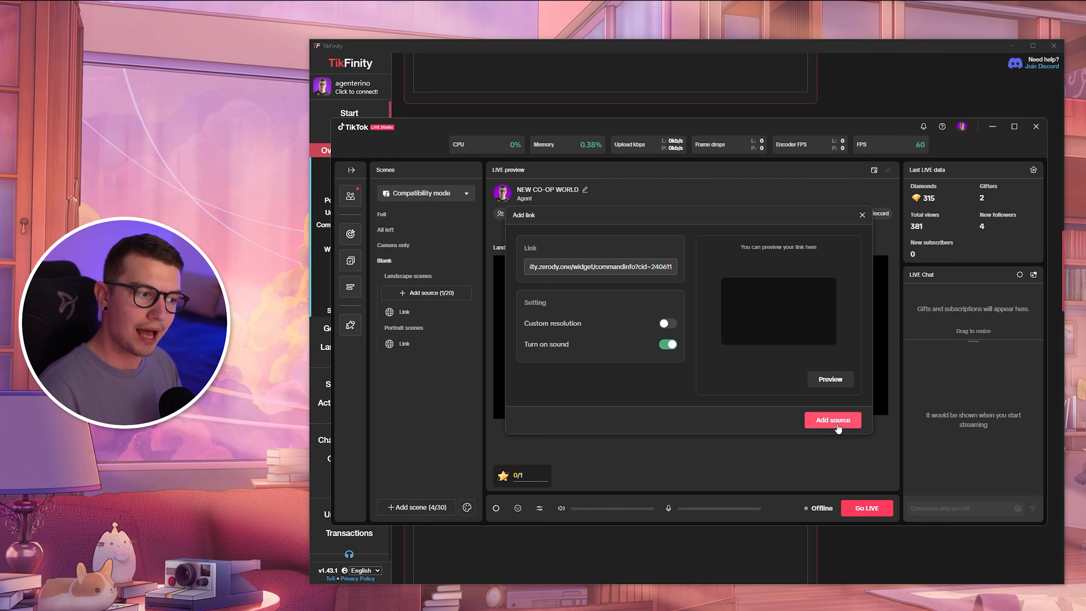
pyautogui.click(832, 419)
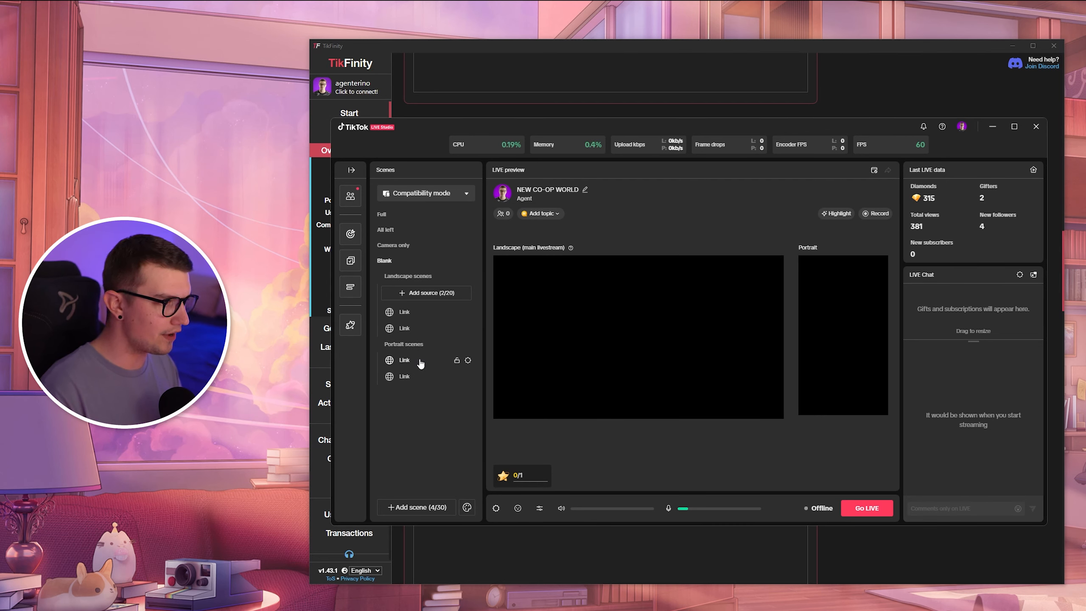
# - Move the Command Info source toward the preview's top-left and preview its output
pyautogui.click(403, 360)
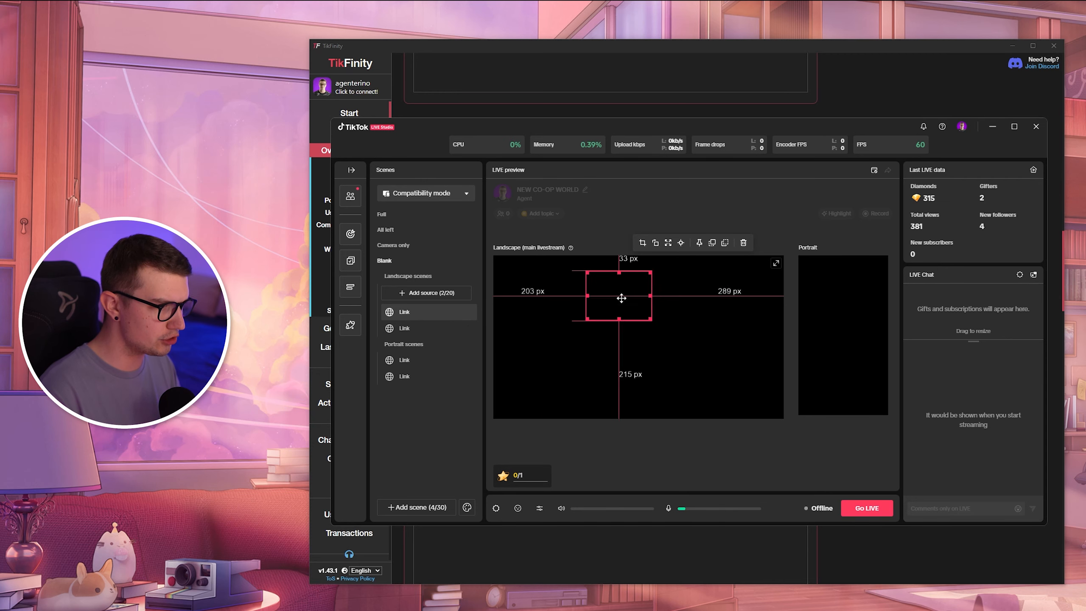
pyautogui.moveTo(621, 297); pyautogui.dragTo(549, 288)
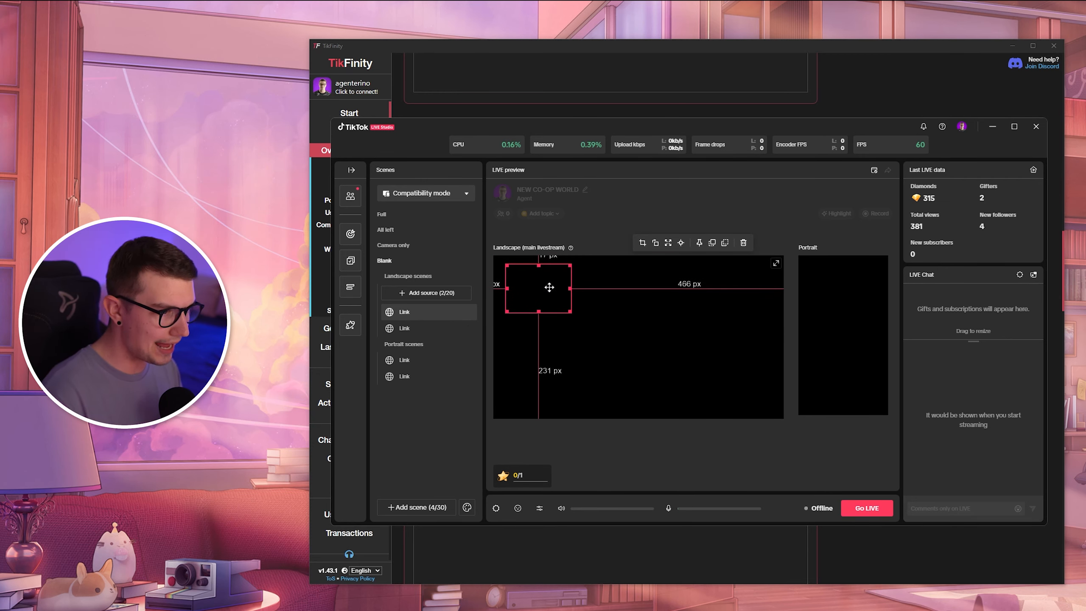
pyautogui.click(403, 359)
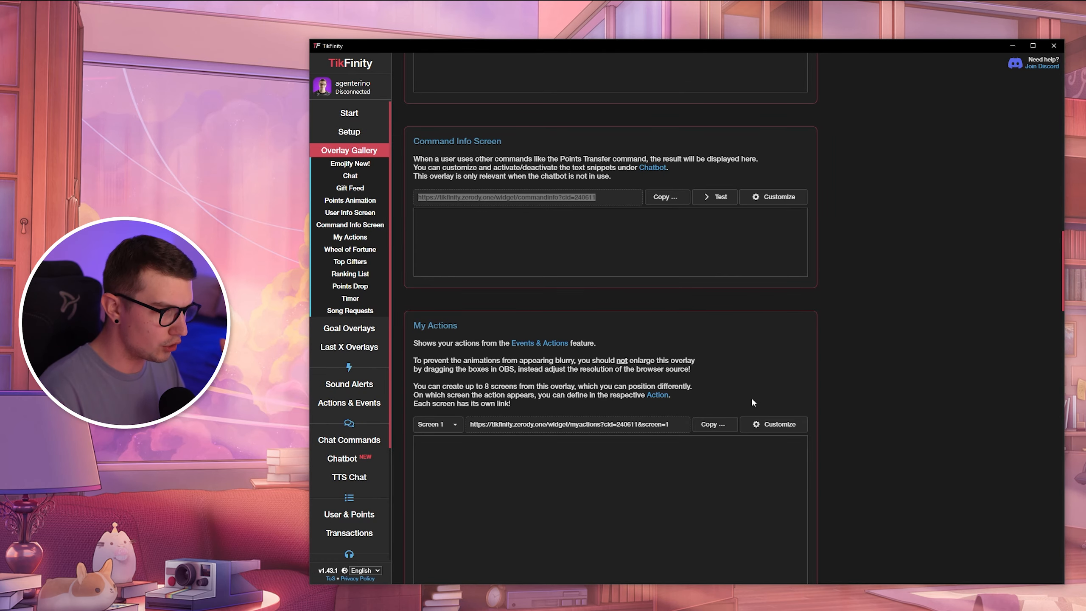
pyautogui.click(714, 196)
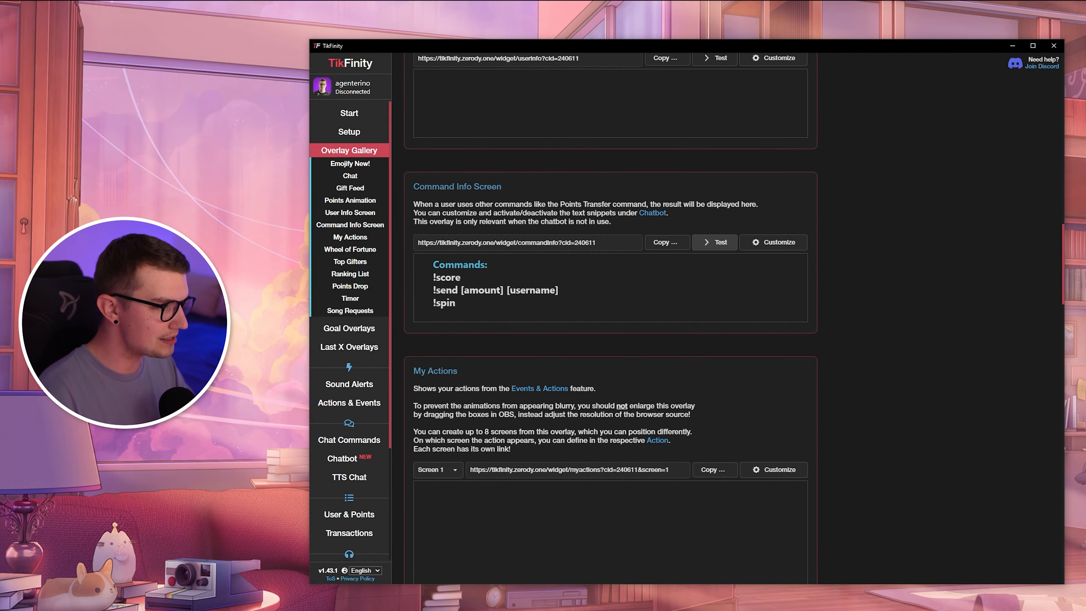